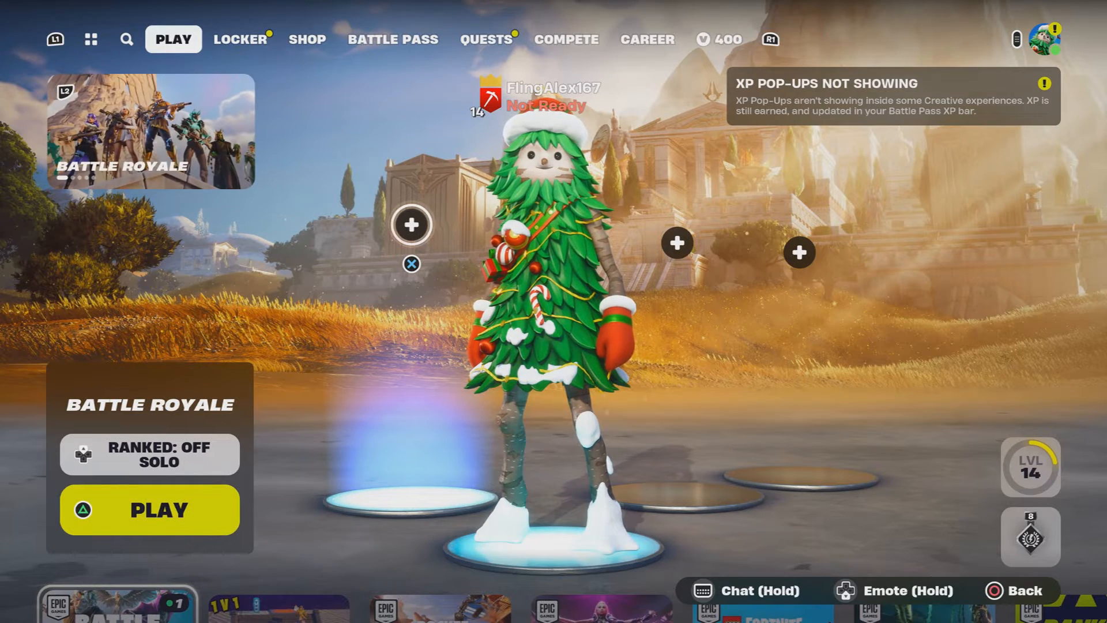
# - Browse the Fortnite locker, item shop and social panel, then return to the Battle Royale lobby
pyautogui.click(240, 39)
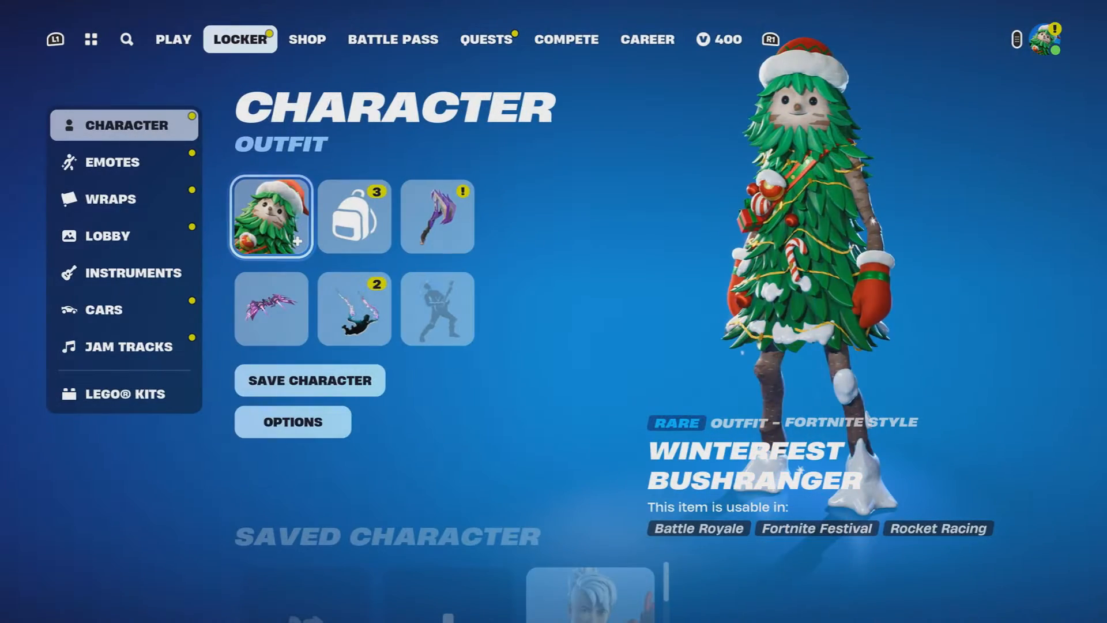
pyautogui.click(307, 39)
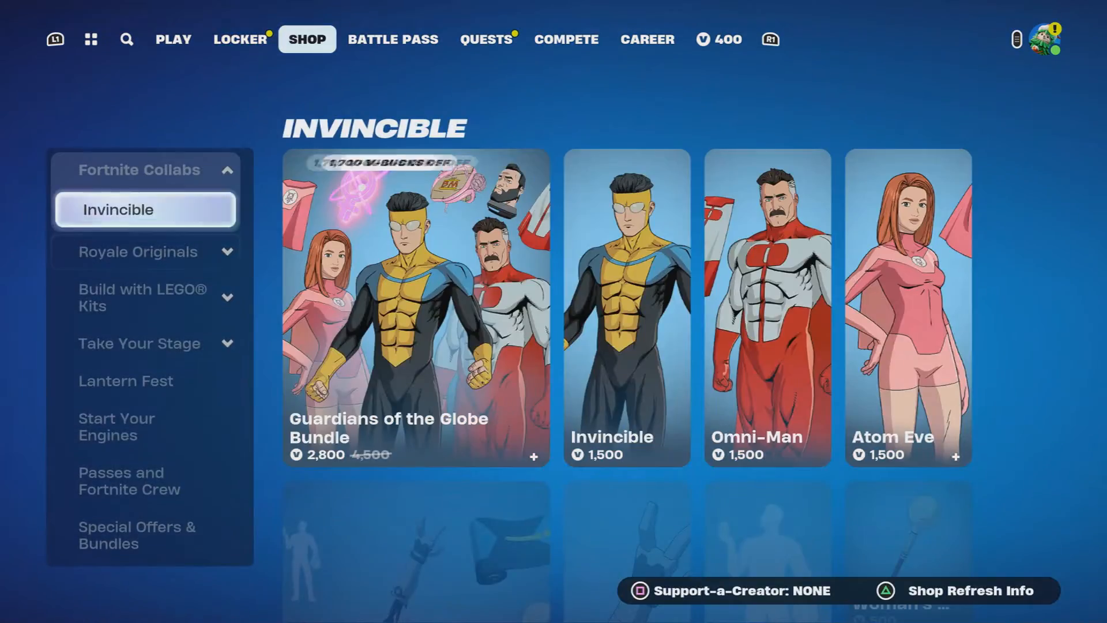
pyautogui.click(240, 39)
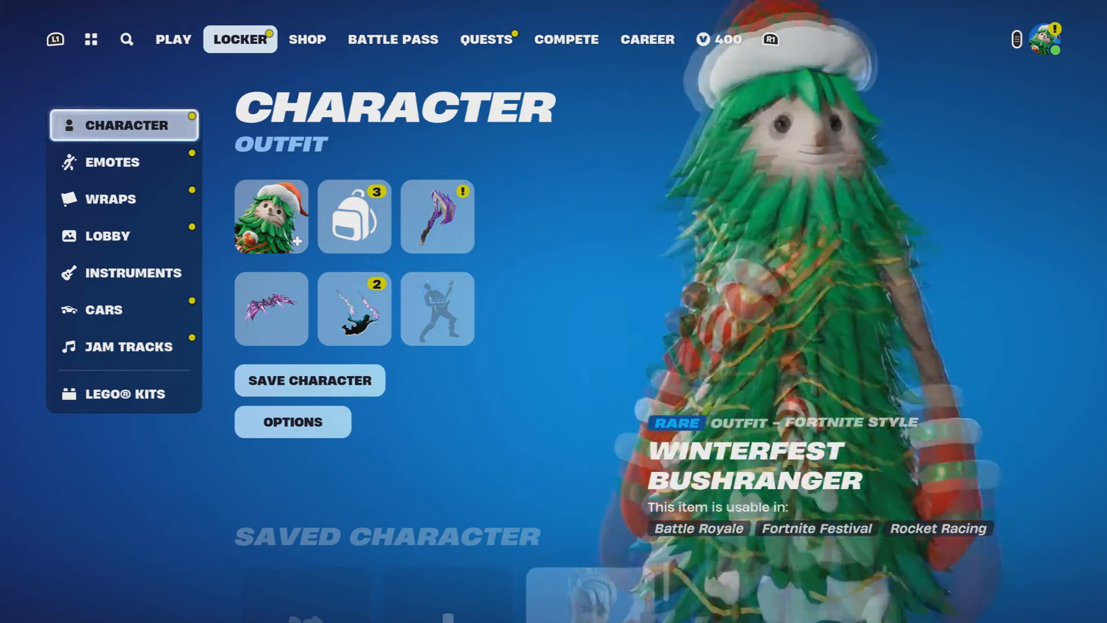
pyautogui.click(173, 39)
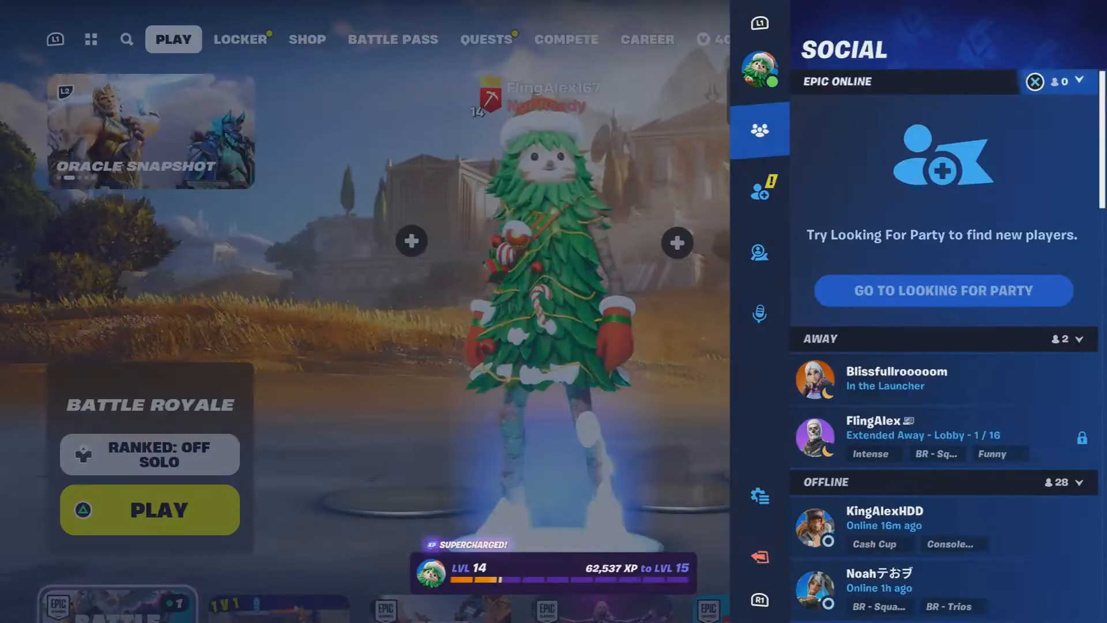
pyautogui.click(760, 69)
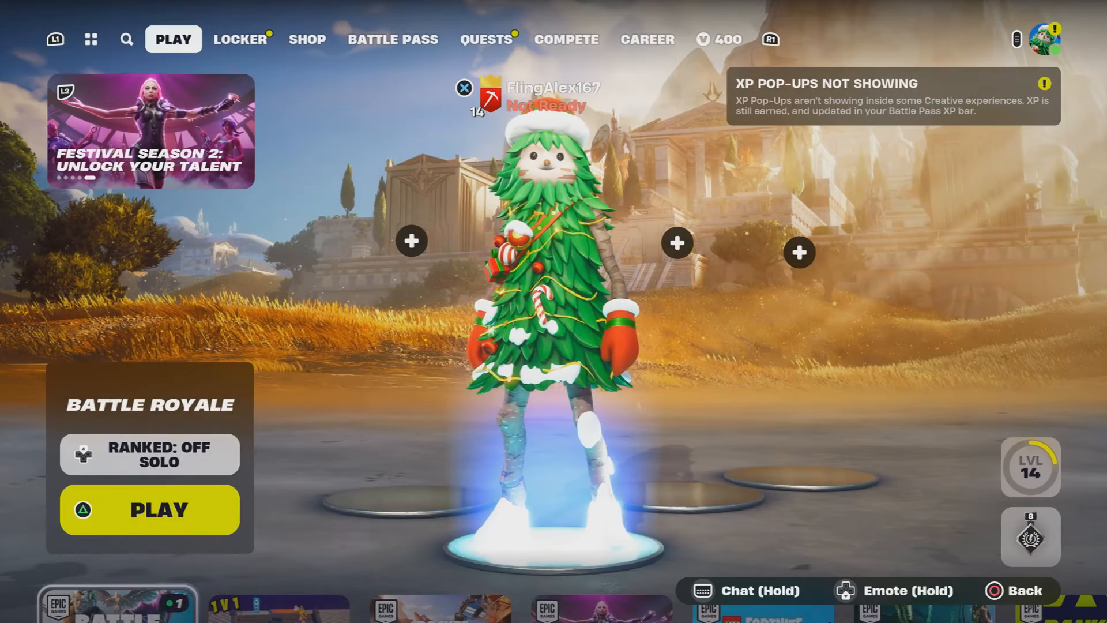
pyautogui.click(240, 39)
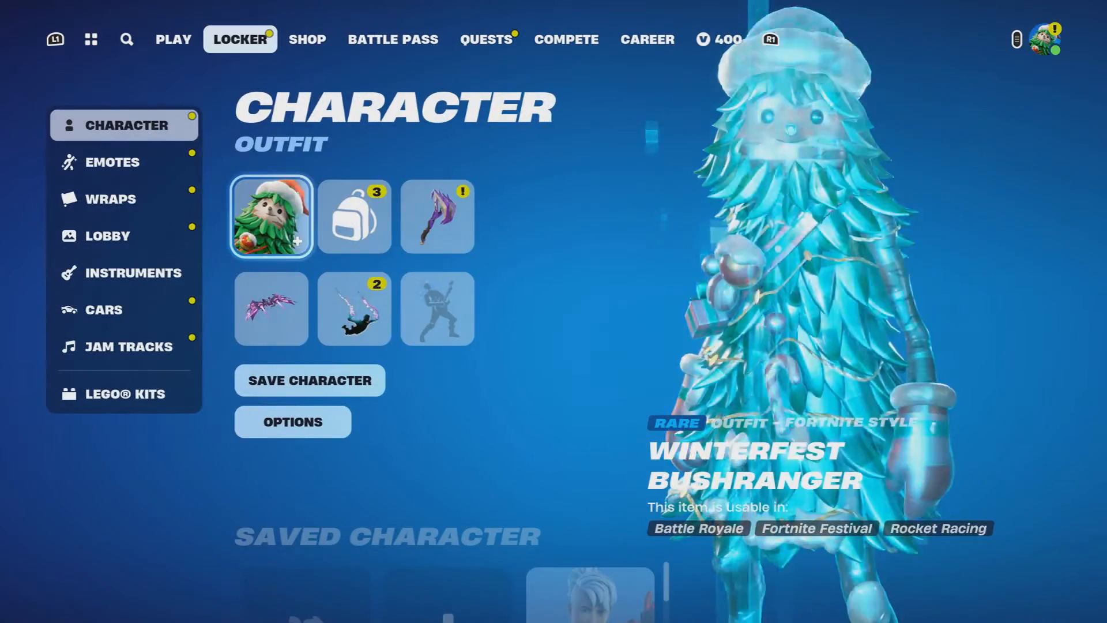
pyautogui.click(307, 39)
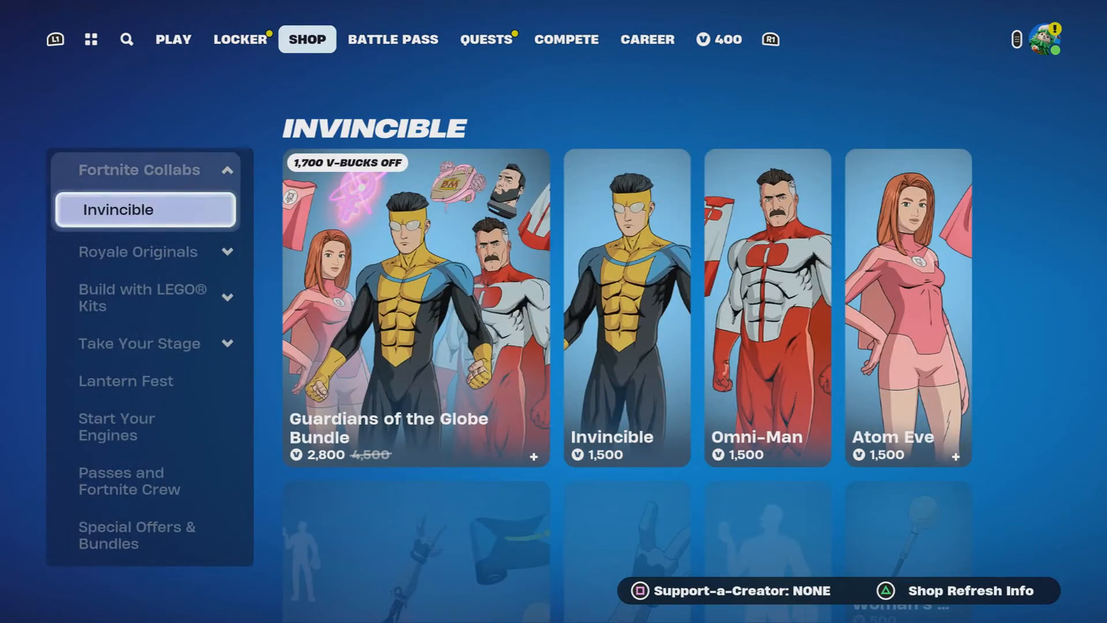
pyautogui.click(145, 252)
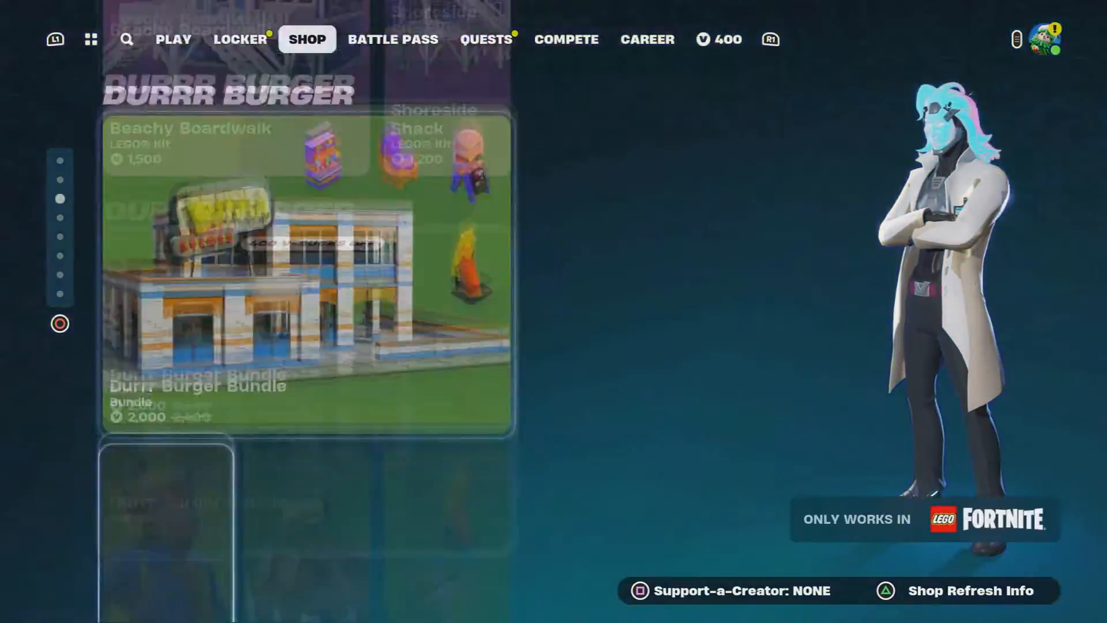
pyautogui.click(174, 39)
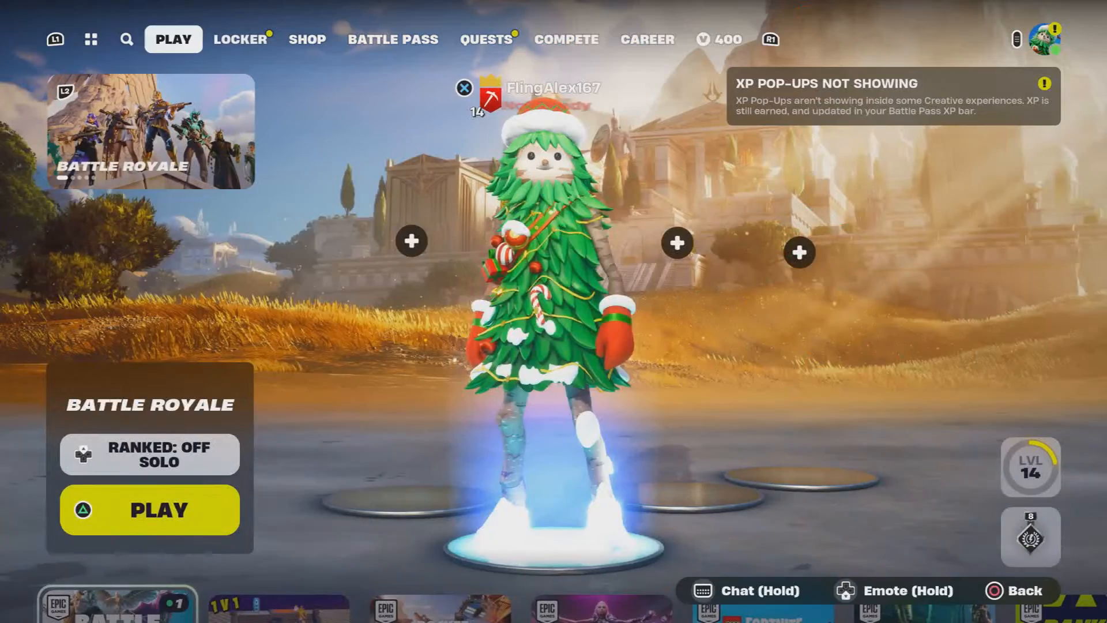
# - Navigate from the new Bing tab to fortnite.com and load its Discover page
pyautogui.click(1034, 39)
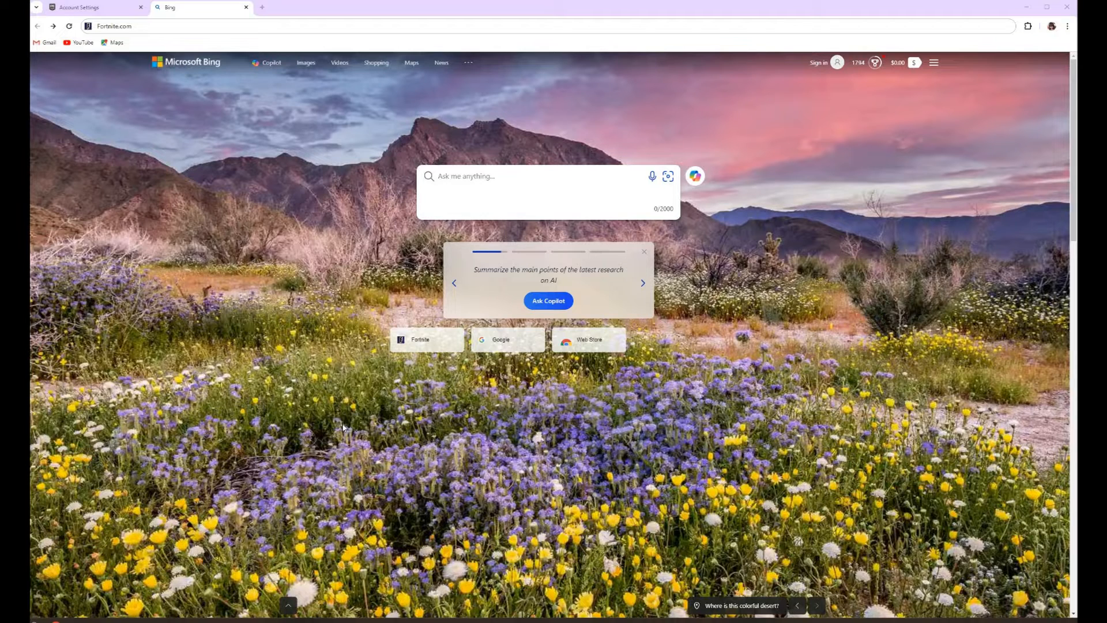
pyautogui.click(642, 283)
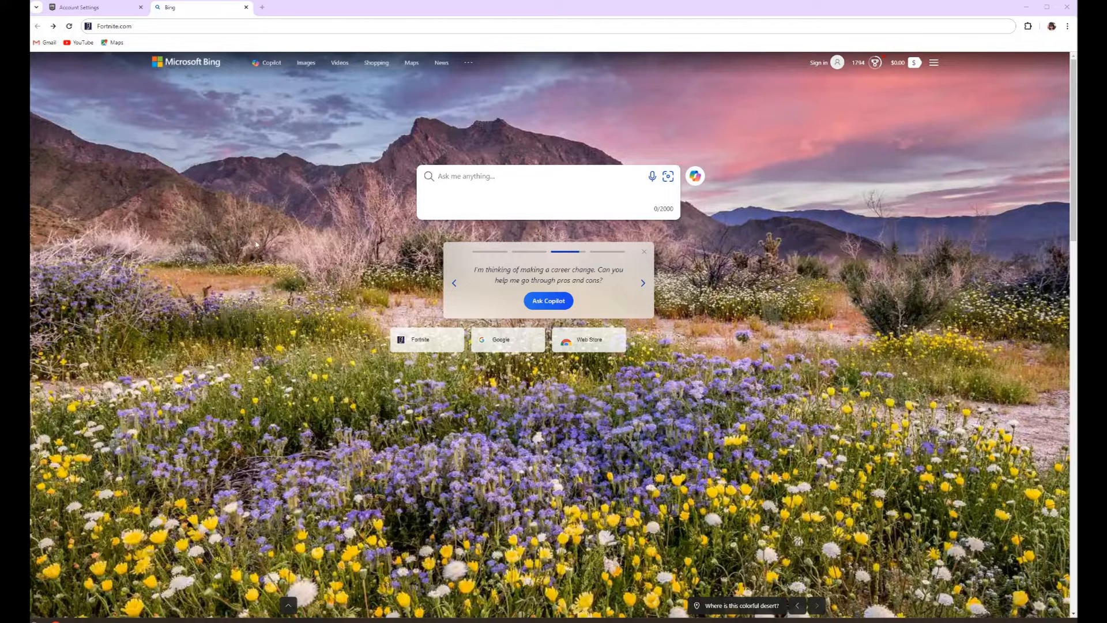
pyautogui.click(642, 283)
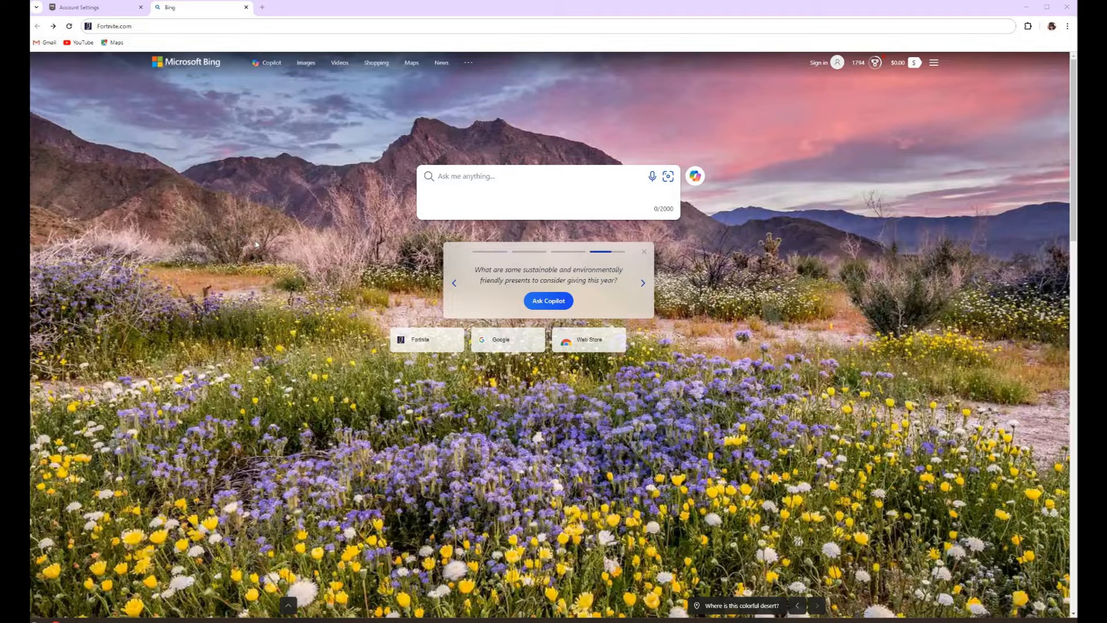
pyautogui.click(642, 282)
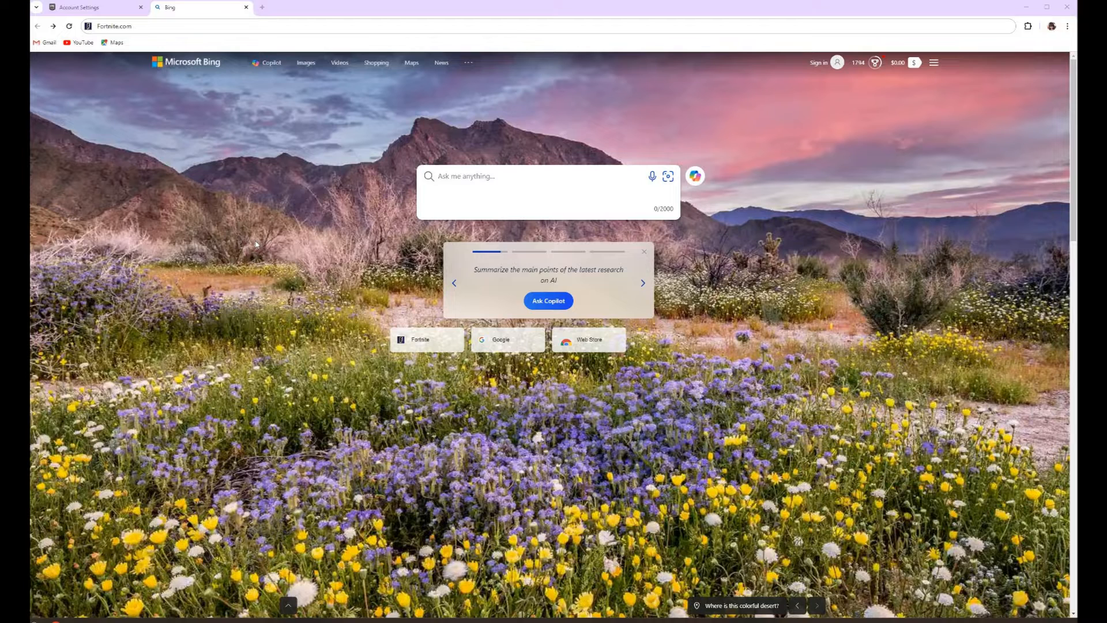
pyautogui.click(642, 283)
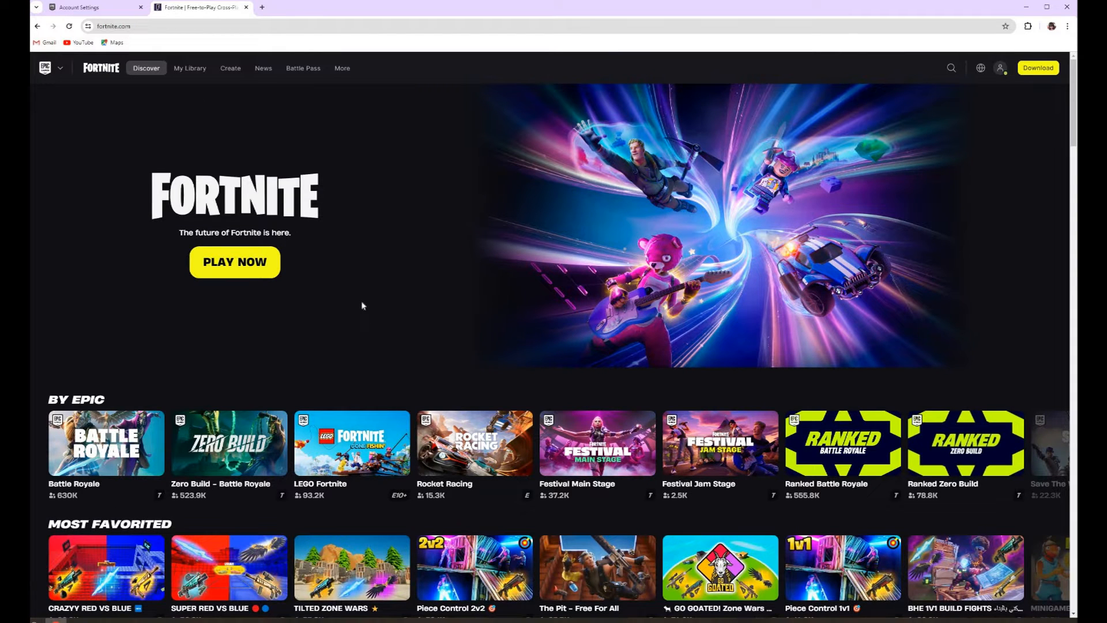
pyautogui.moveTo(356, 308)
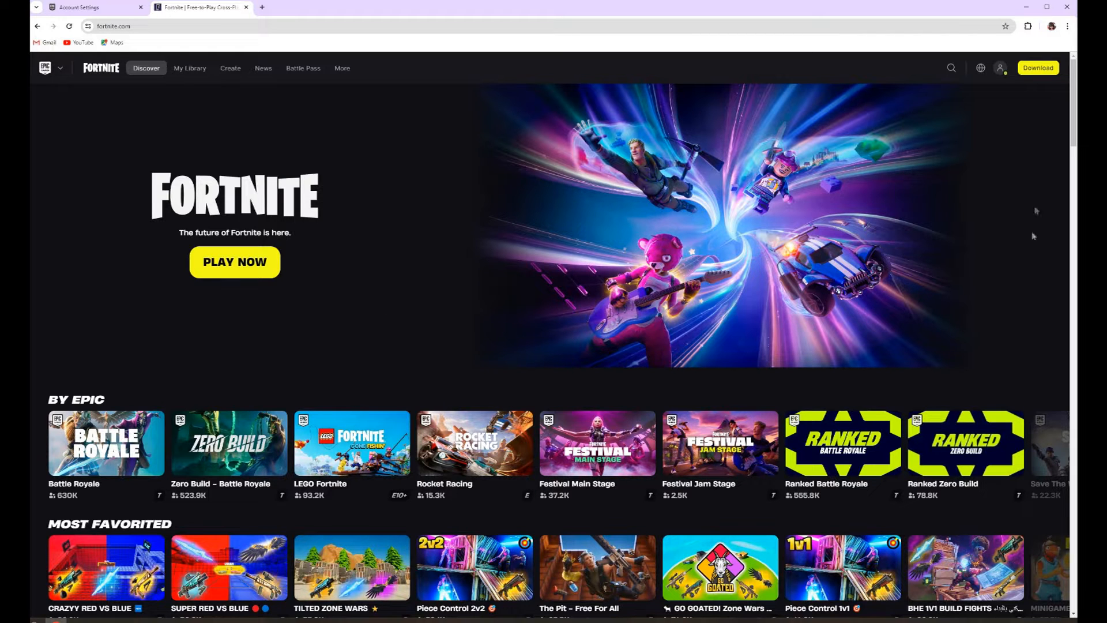
# - Go to the Epic account settings page from the fortnite.com profile menu
pyautogui.click(1001, 68)
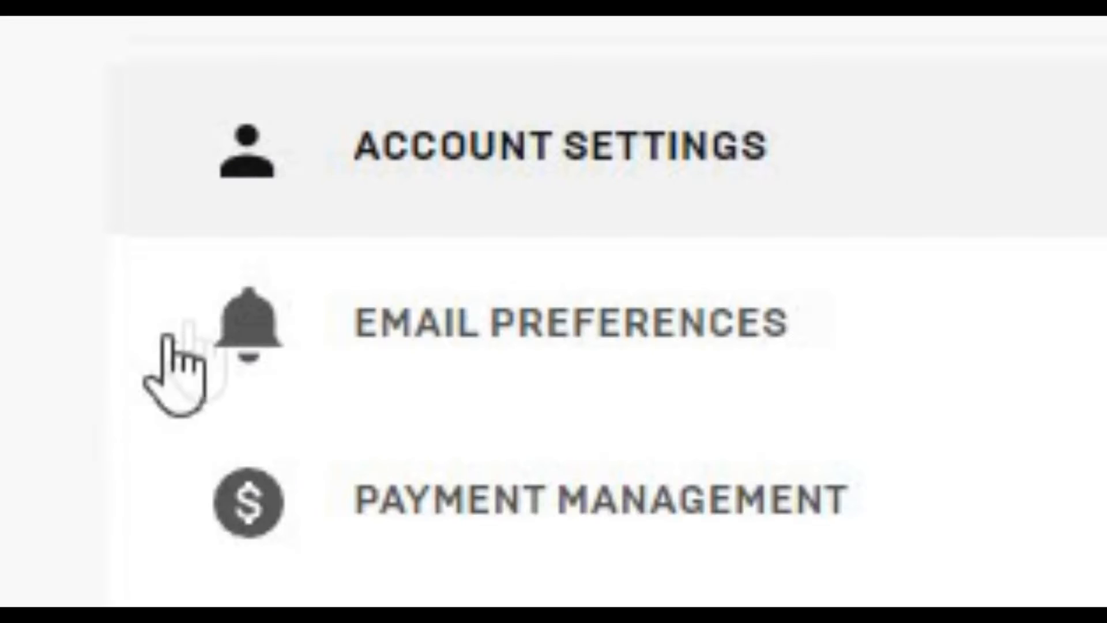
pyautogui.moveTo(600, 212)
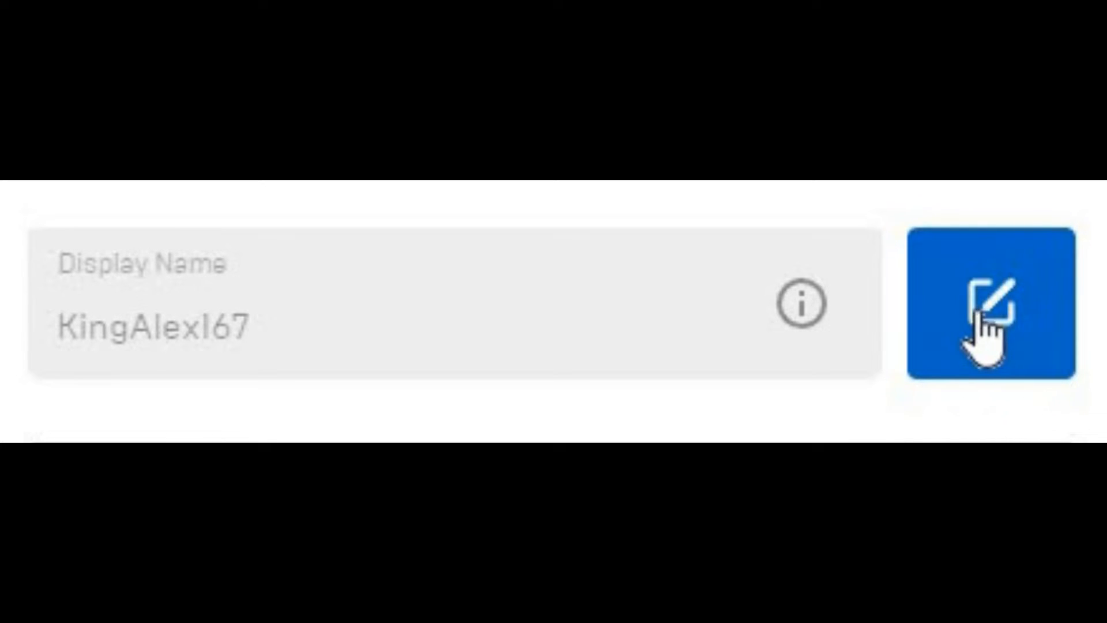
# - Start editing the Display Name field to get the Change Your Display Name dialog
pyautogui.click(990, 305)
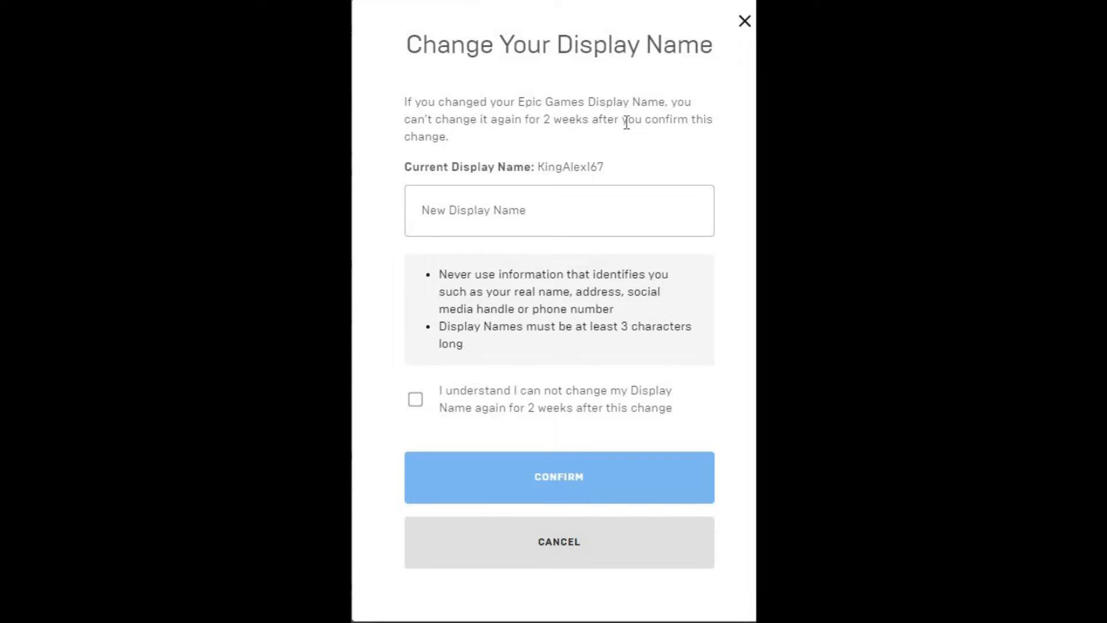
# - Enter KingAlexHD as the new display name and tick the two-week-lock acknowledgement
pyautogui.click(558, 210)
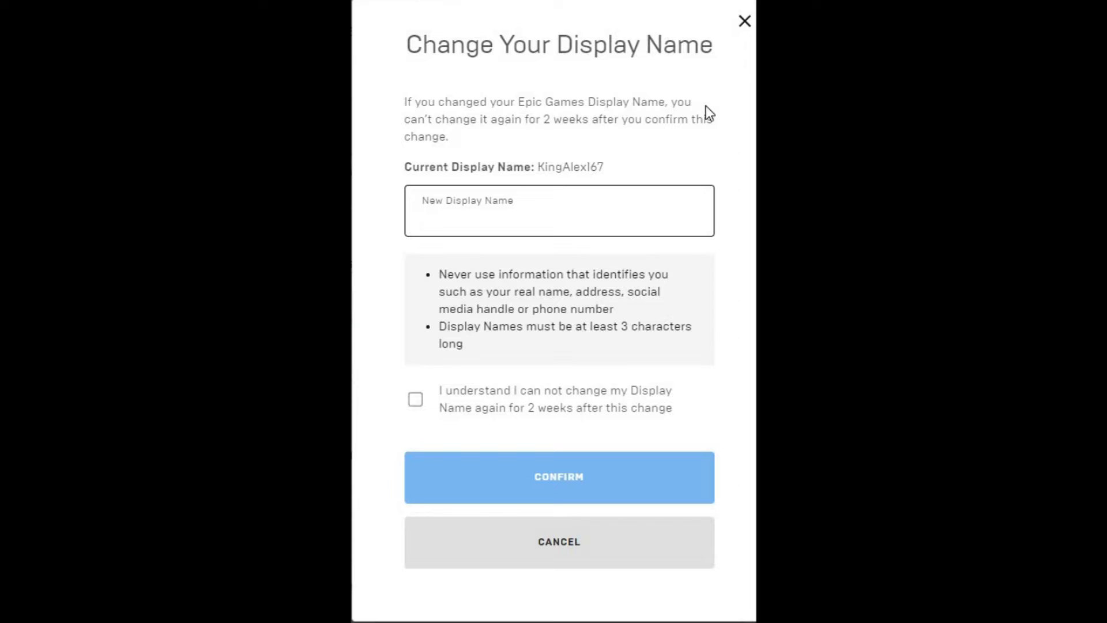
pyautogui.click(558, 218)
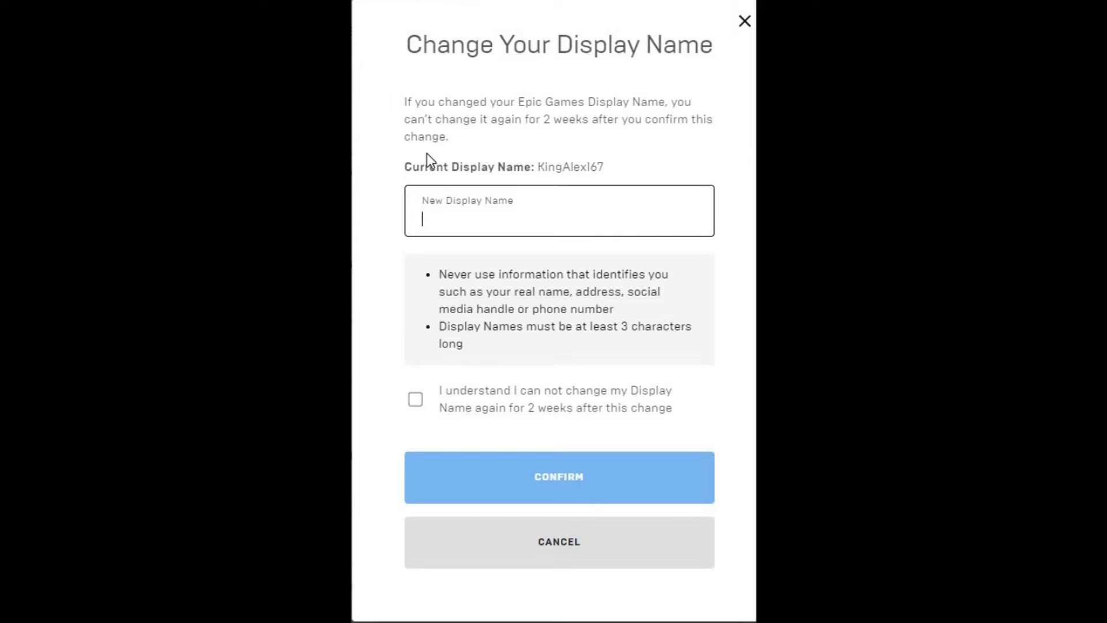
pyautogui.moveTo(443, 203)
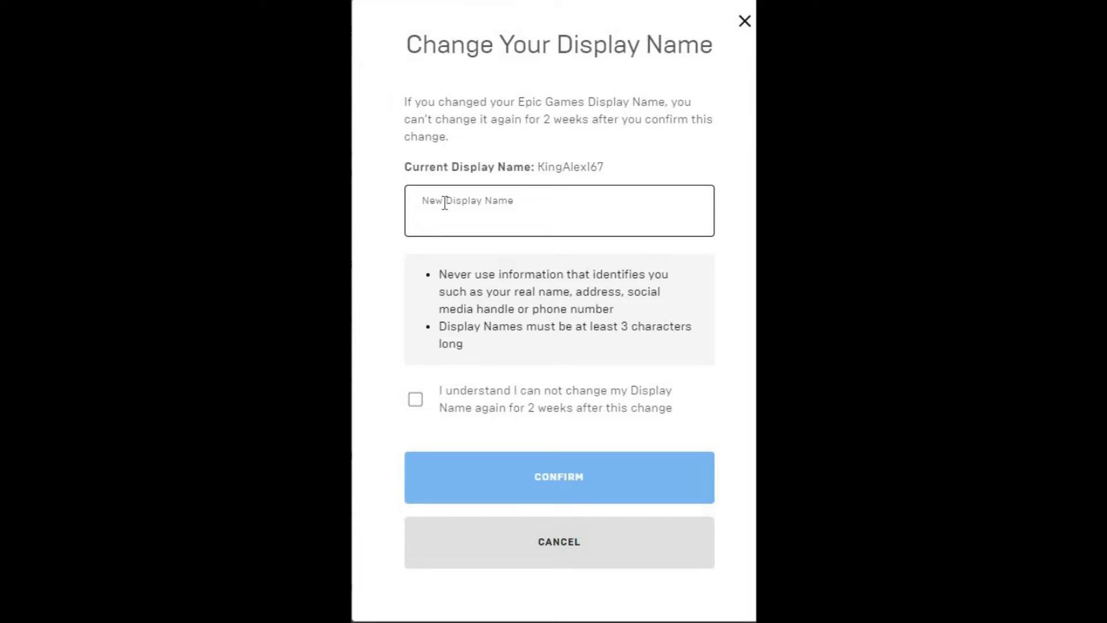
pyautogui.click(559, 210)
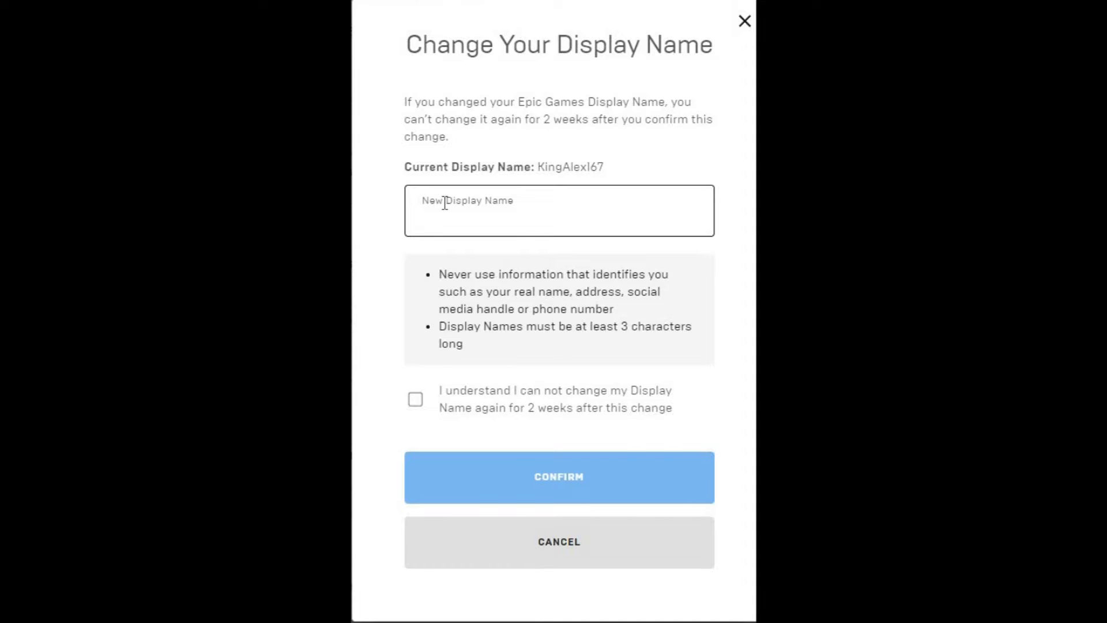
pyautogui.write('KingAlex')
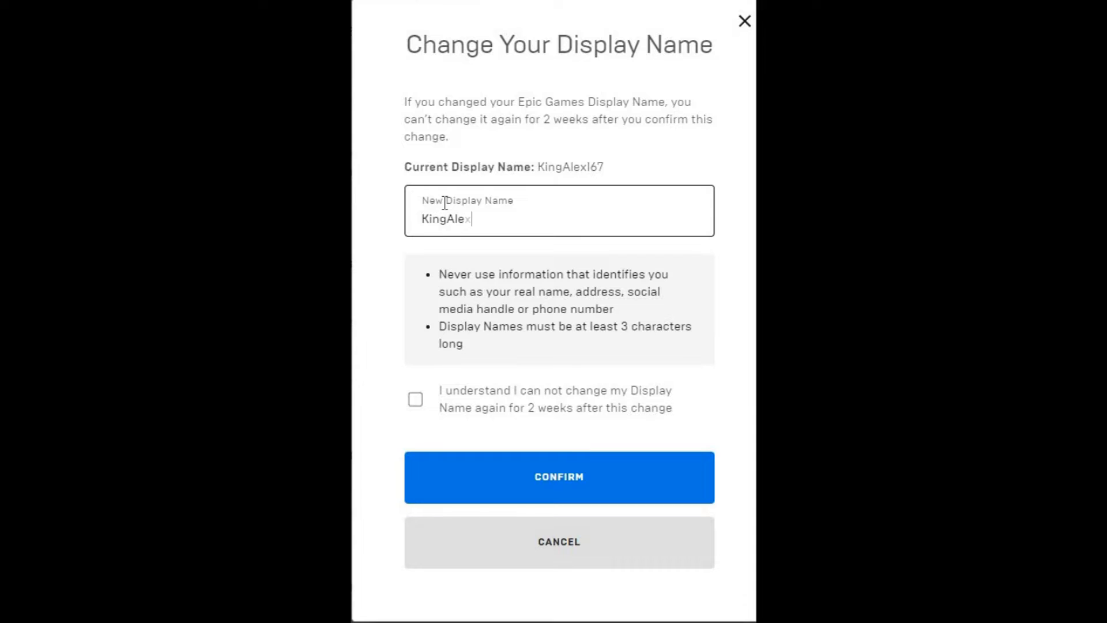
pyautogui.write('HD')
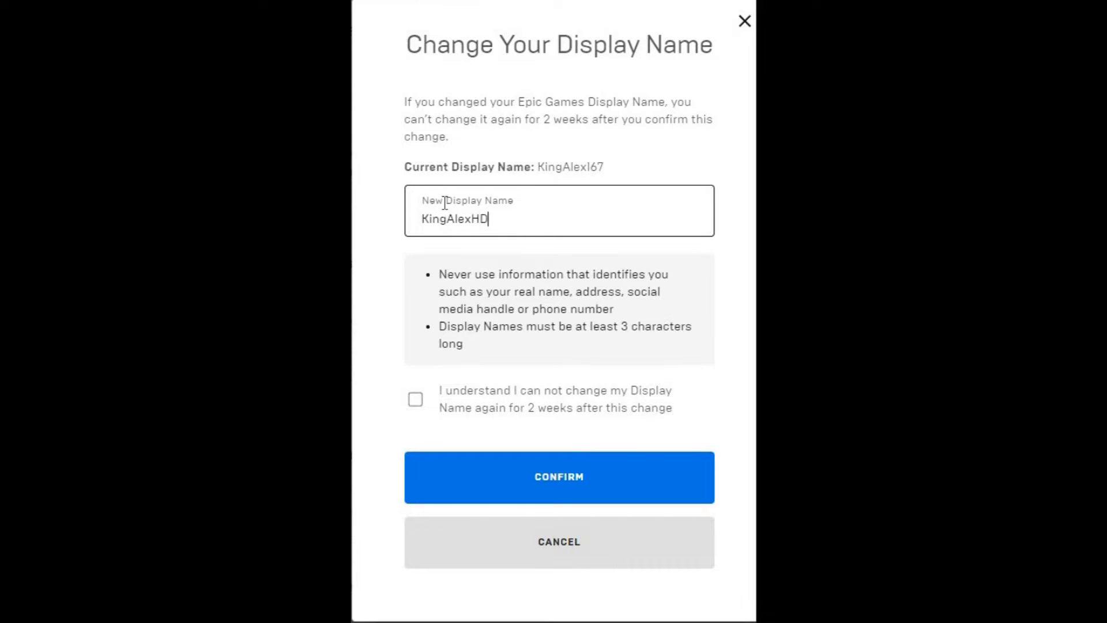
pyautogui.moveTo(476, 258)
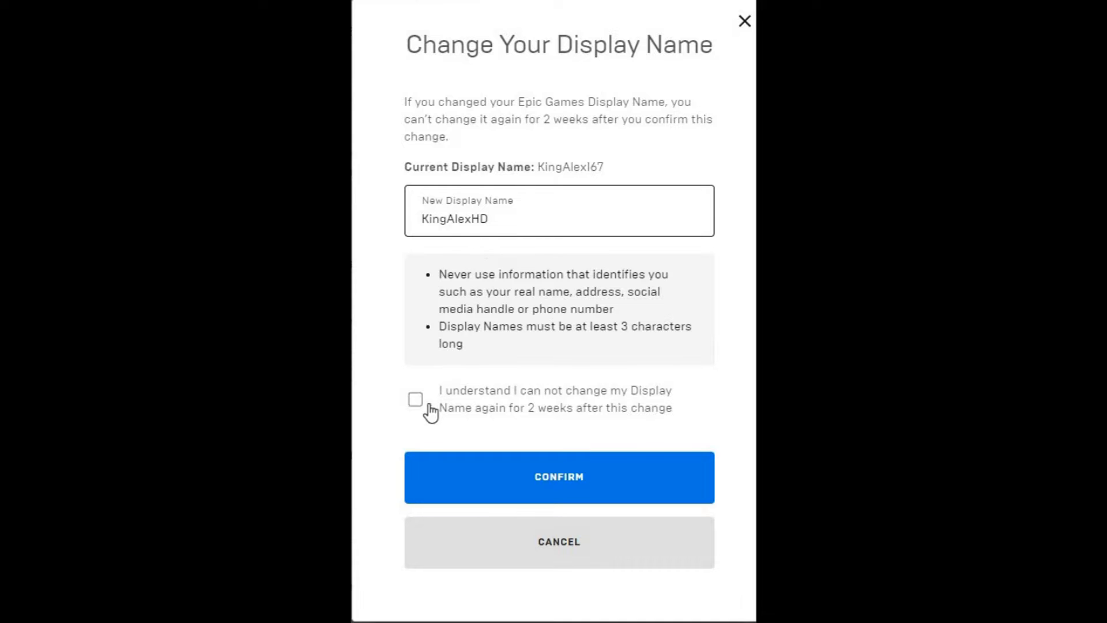
pyautogui.moveTo(620, 410)
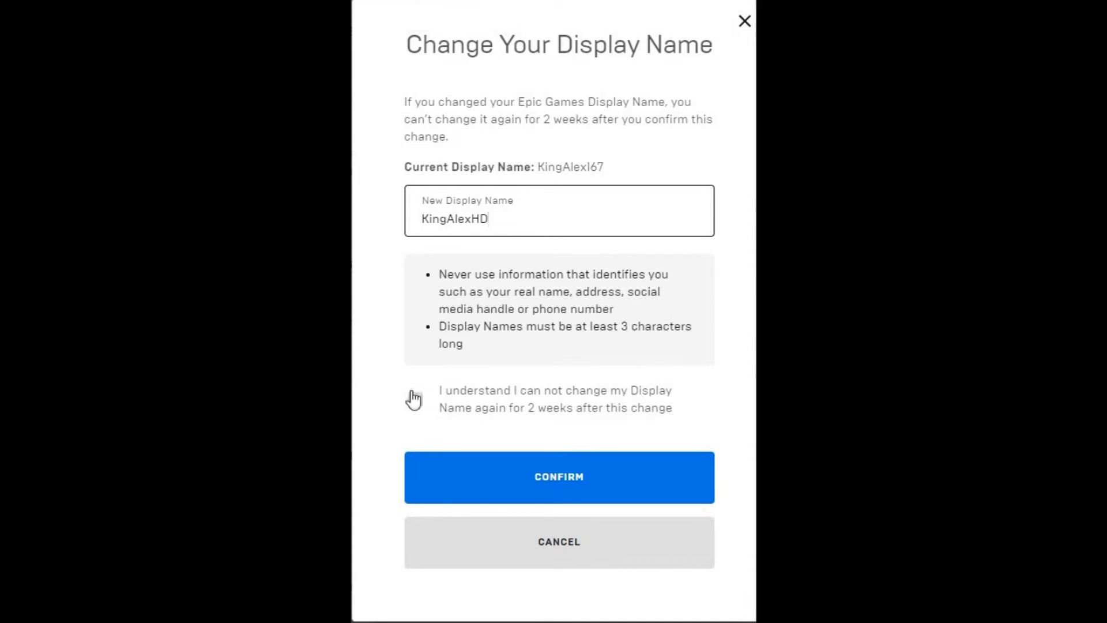
pyautogui.click(415, 399)
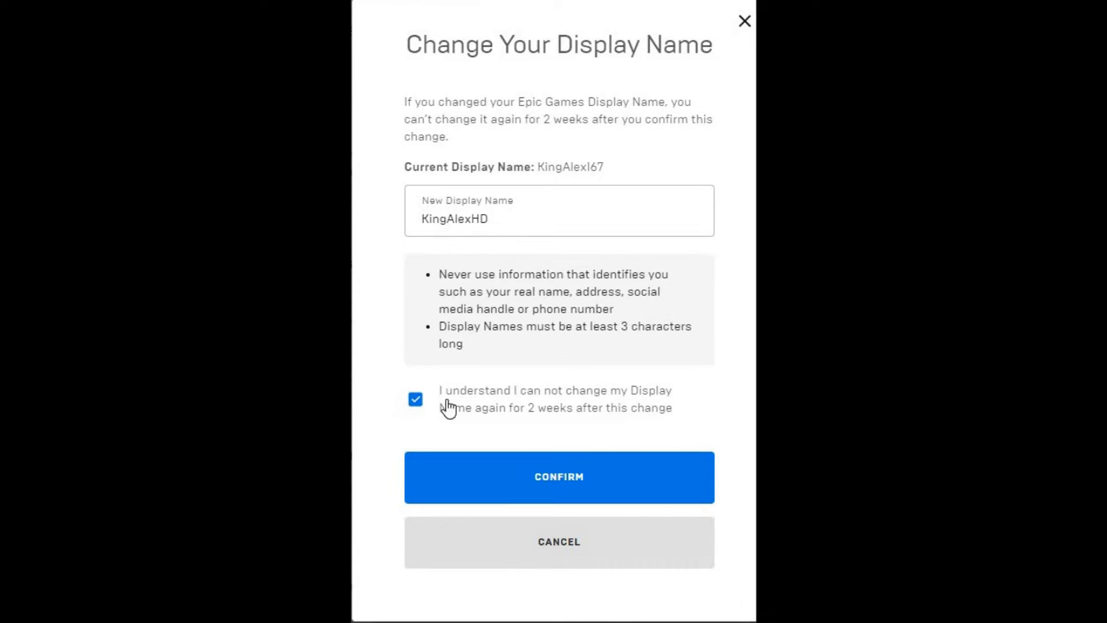
pyautogui.moveTo(420, 422)
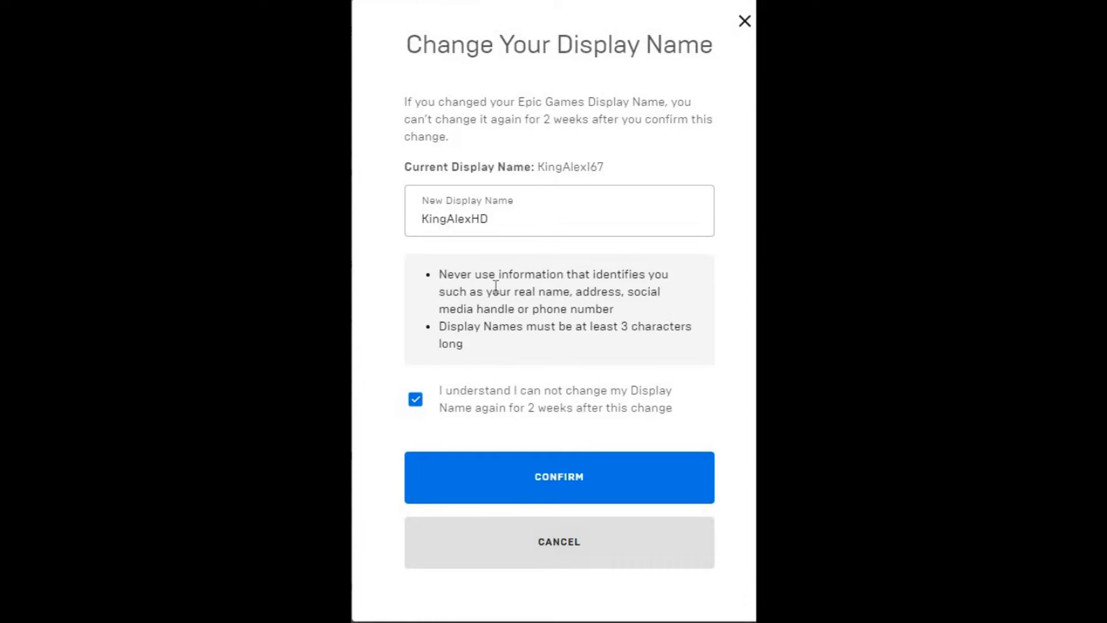
pyautogui.moveTo(667, 293)
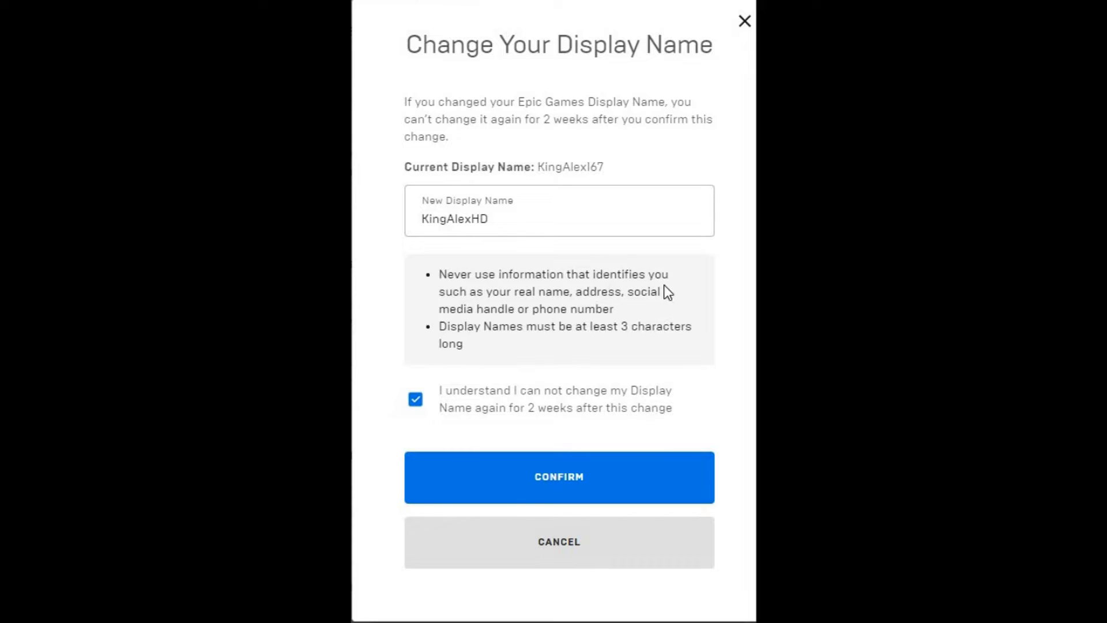
pyautogui.moveTo(611, 303)
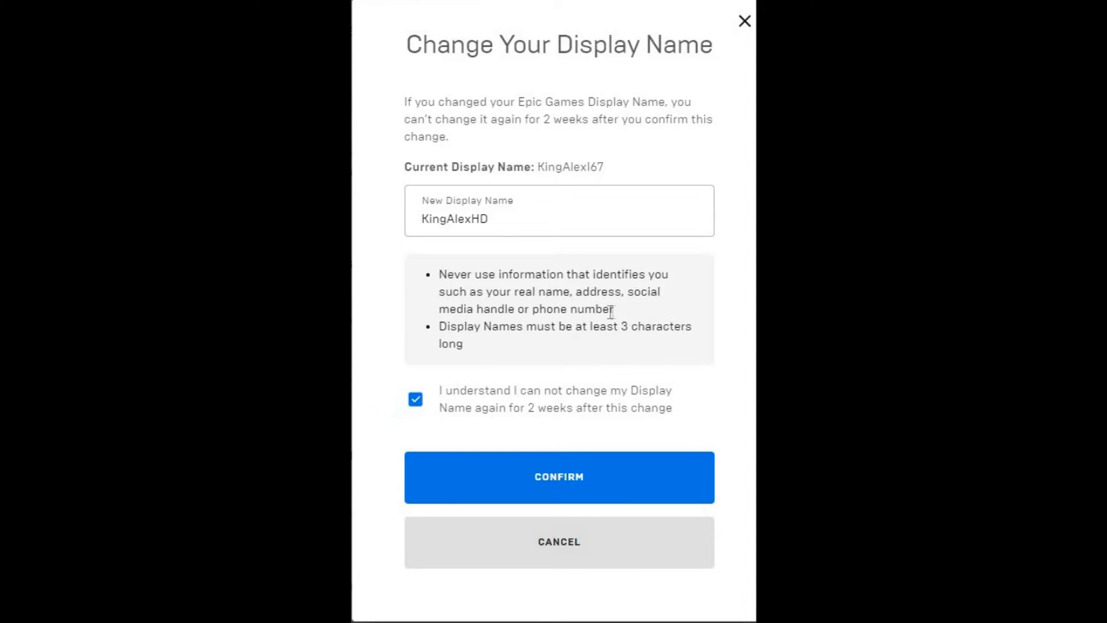
pyautogui.moveTo(515, 292); pyautogui.dragTo(612, 309)
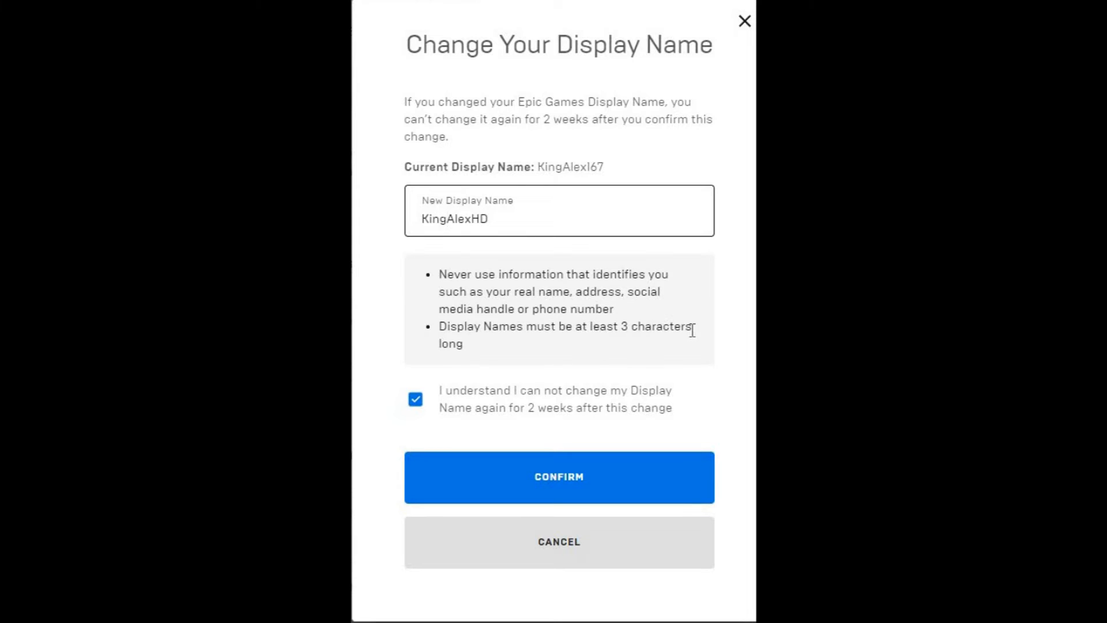
pyautogui.moveTo(492, 236)
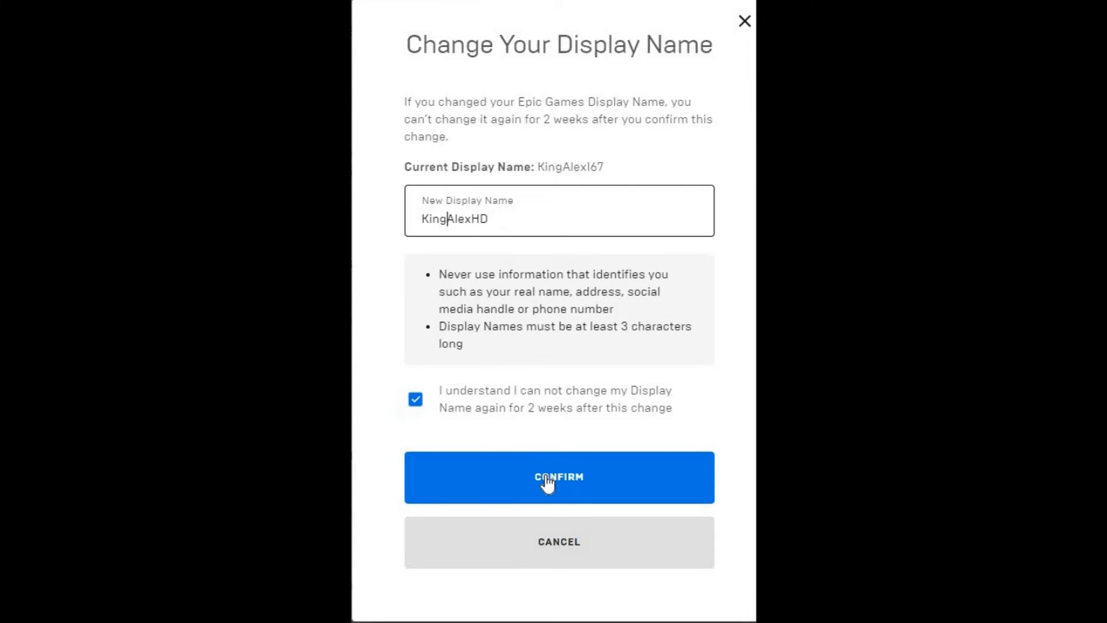
# - Confirm the chosen display name, which the site rejects with a 'Sorry, this display name' error
pyautogui.click(559, 476)
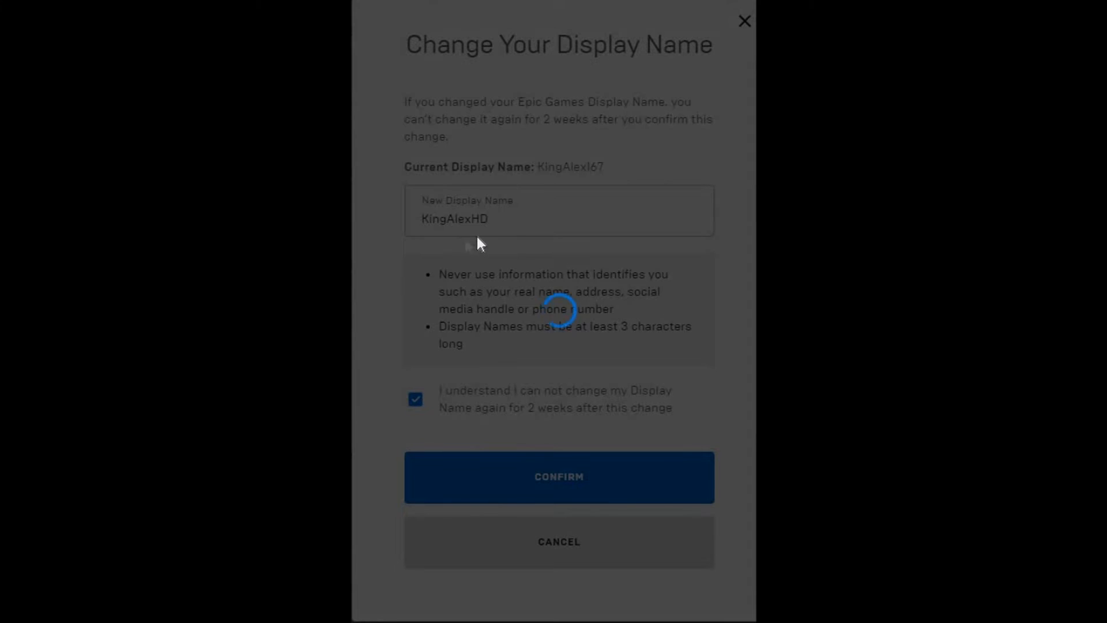
pyautogui.click(558, 477)
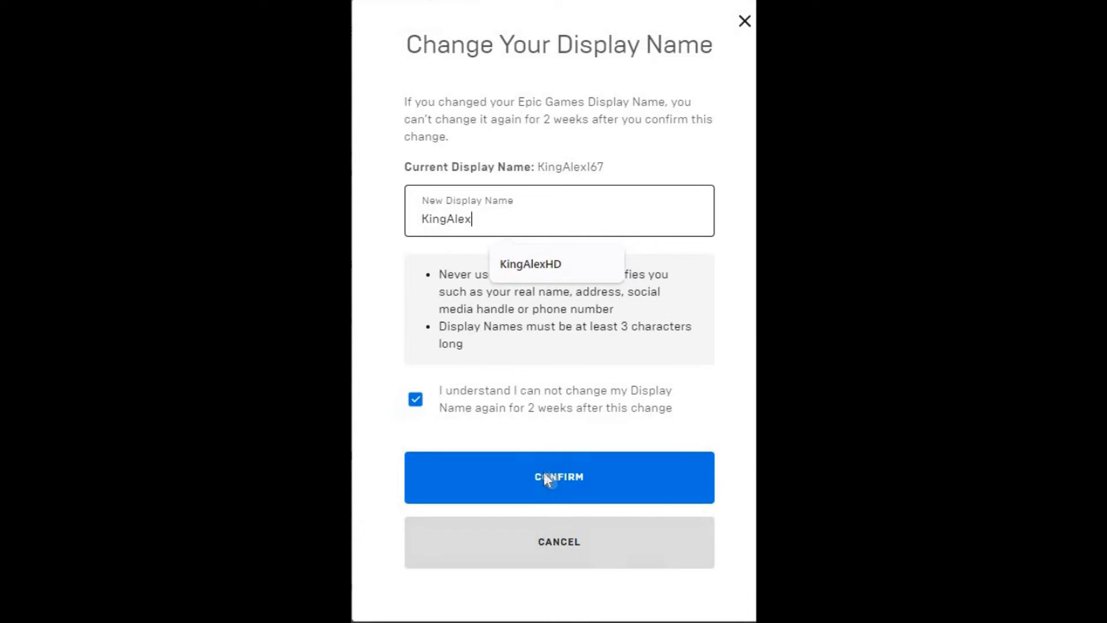
pyautogui.click(558, 476)
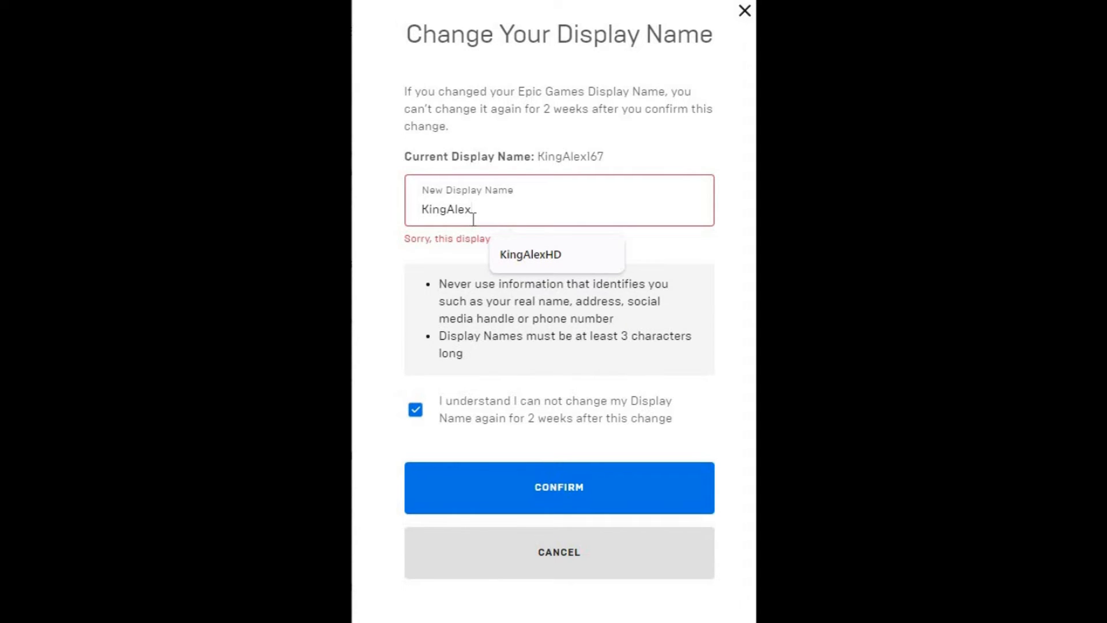
# - Try a 'Forever' variant, erase it, and settle on KingAlexHDDD with no error shown
pyautogui.write('F')
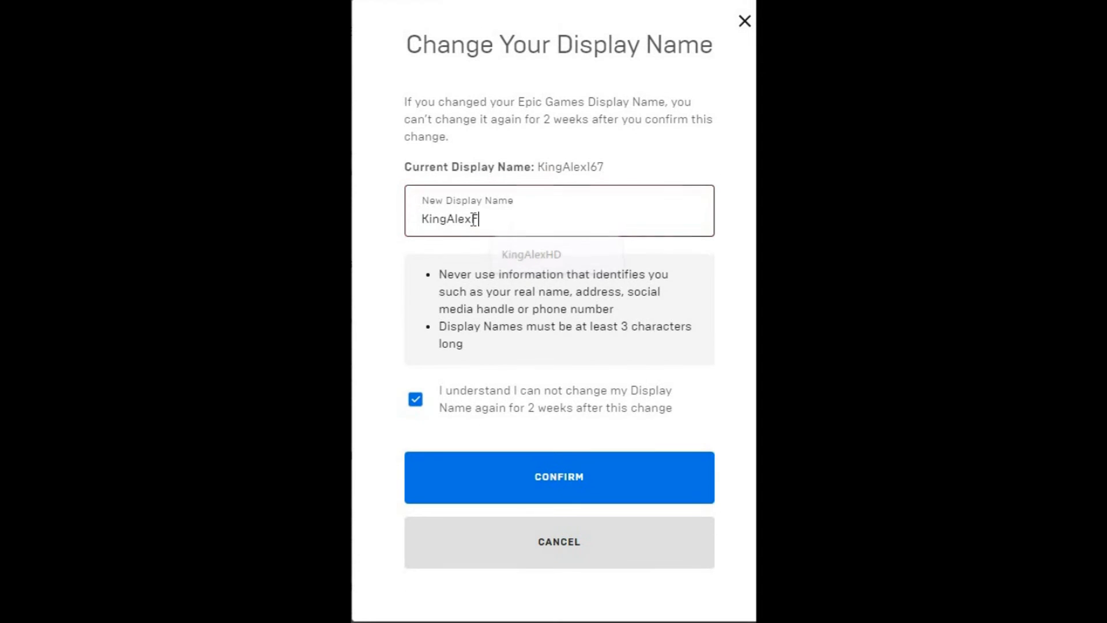
pyautogui.write('orever')
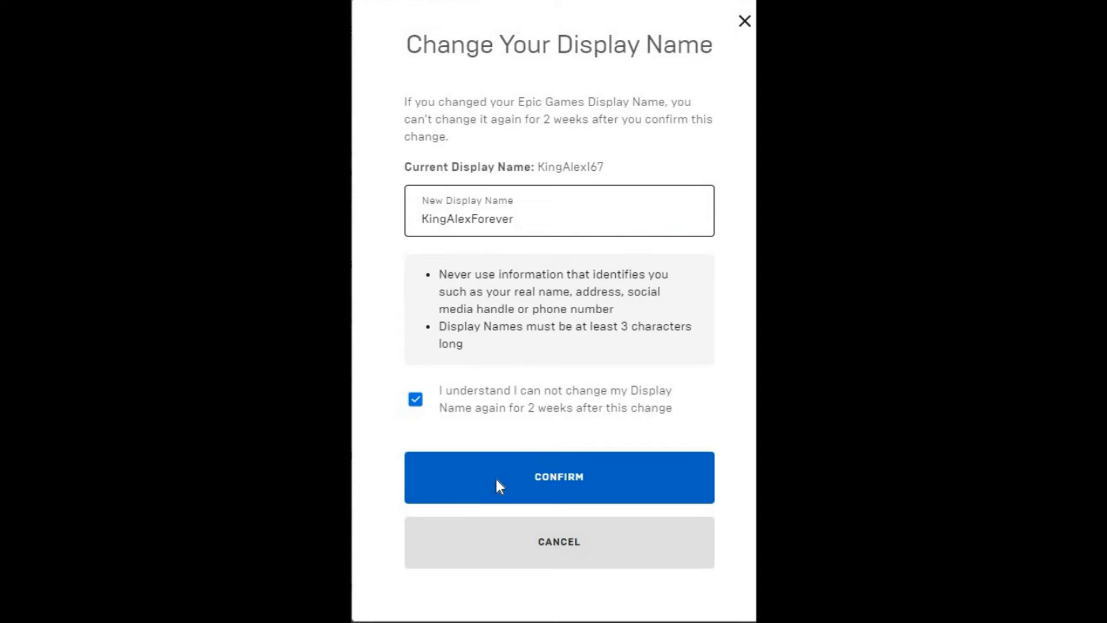
pyautogui.click(558, 476)
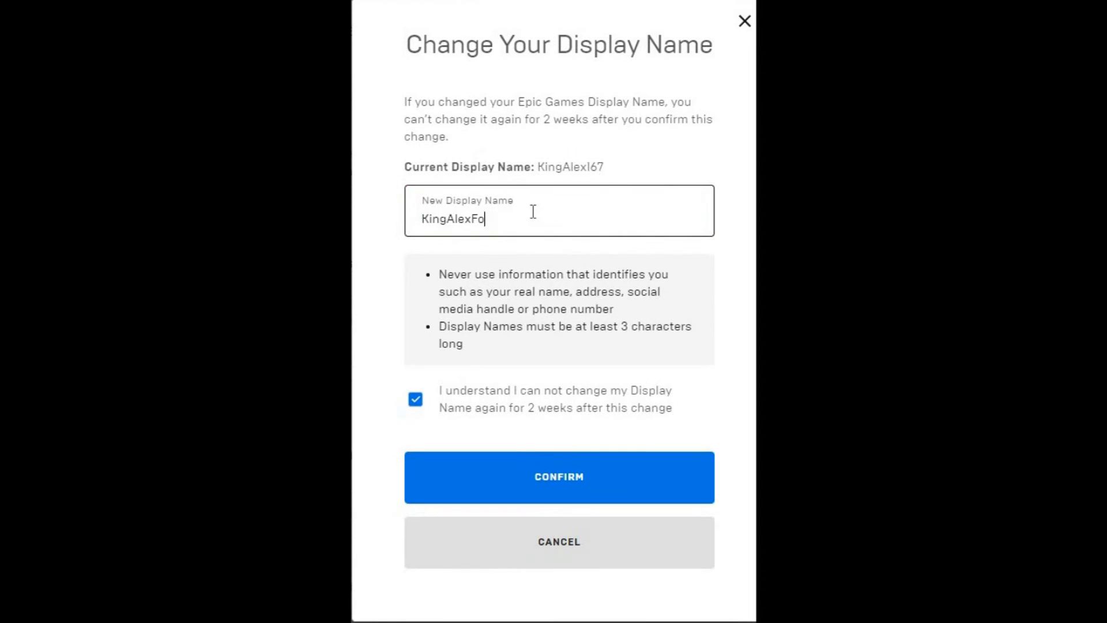
pyautogui.press('Backspace')
pyautogui.write('ll7')
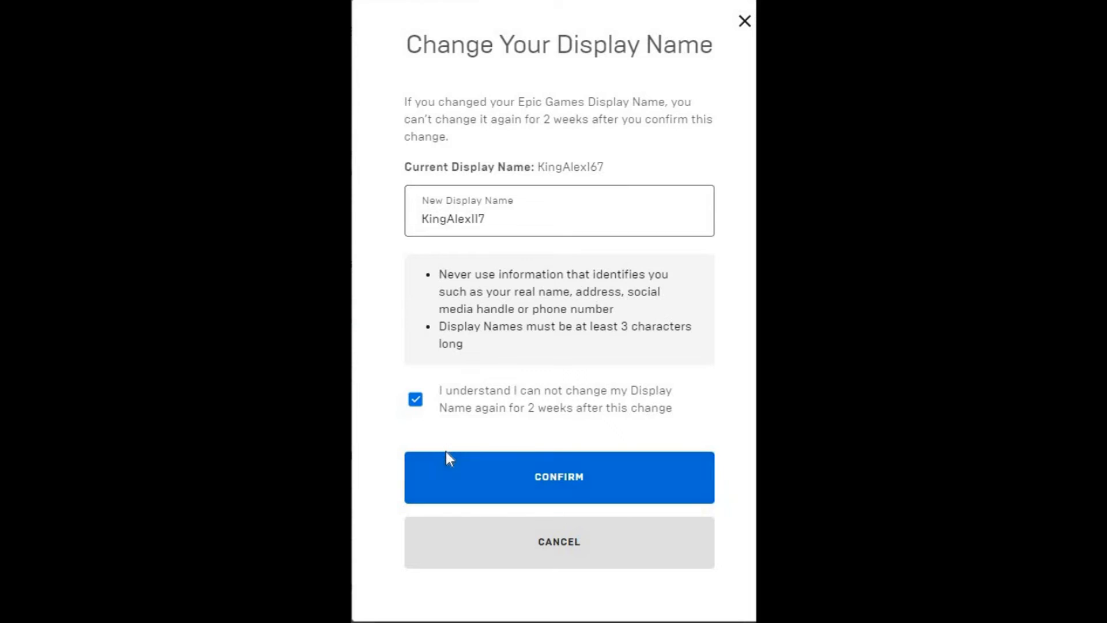
pyautogui.click(558, 476)
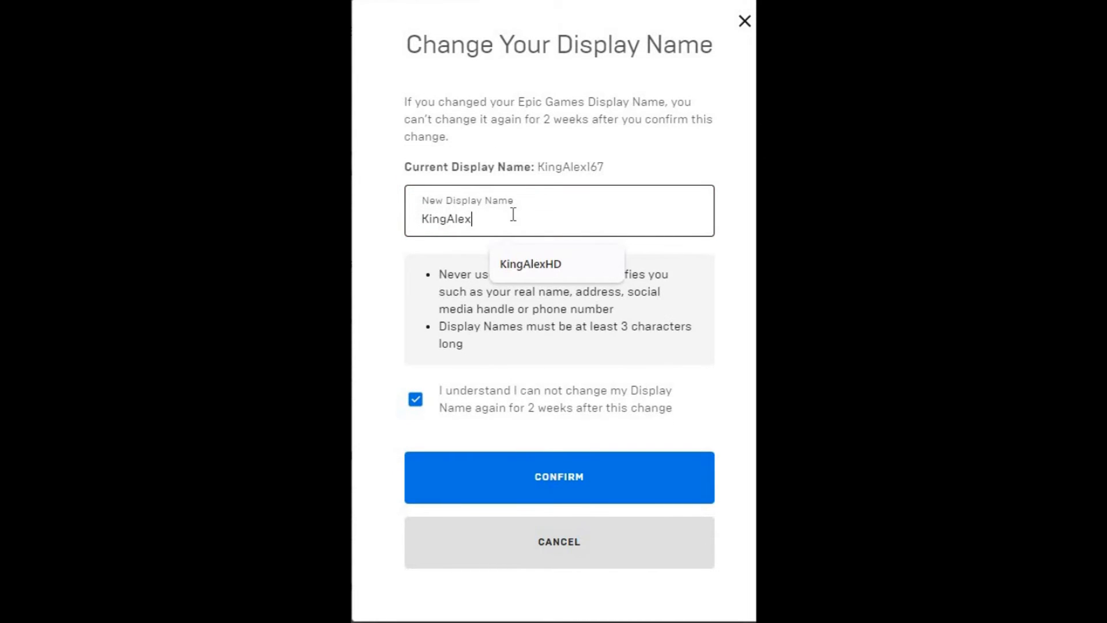
pyautogui.write('HD')
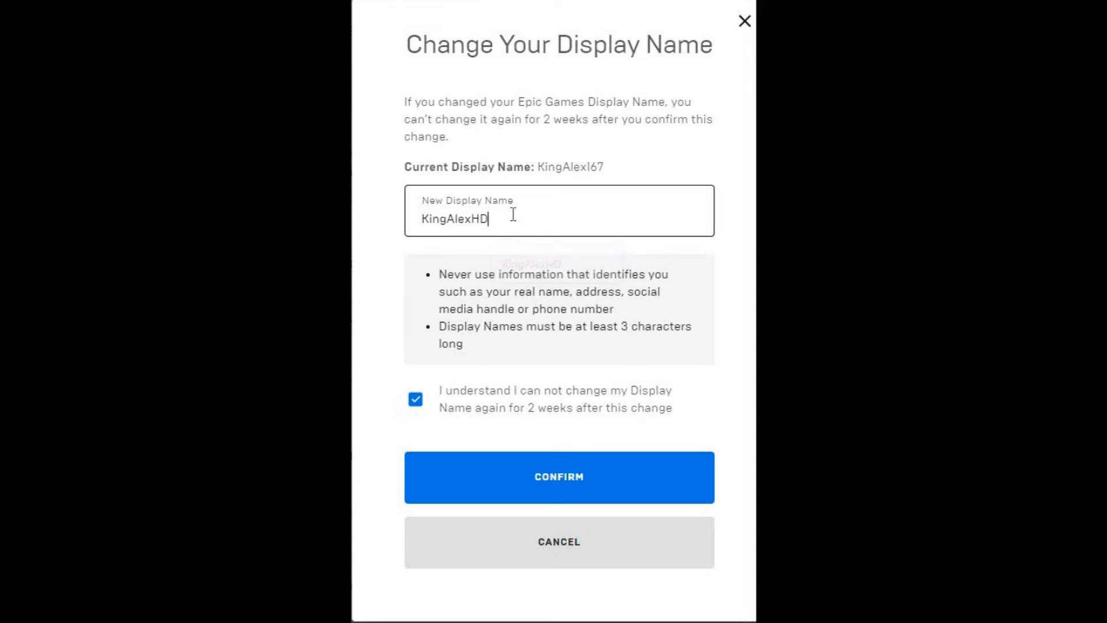
pyautogui.write('DD')
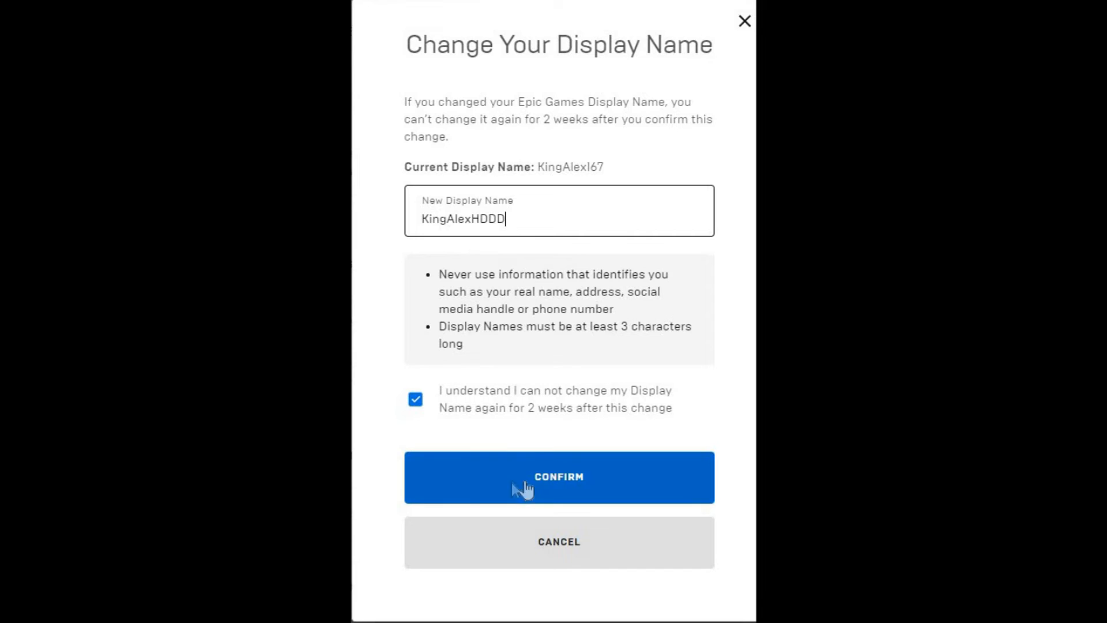
# - Confirm KingAlexHDDD and pass the captcha by picking the upside-down owl
pyautogui.click(558, 476)
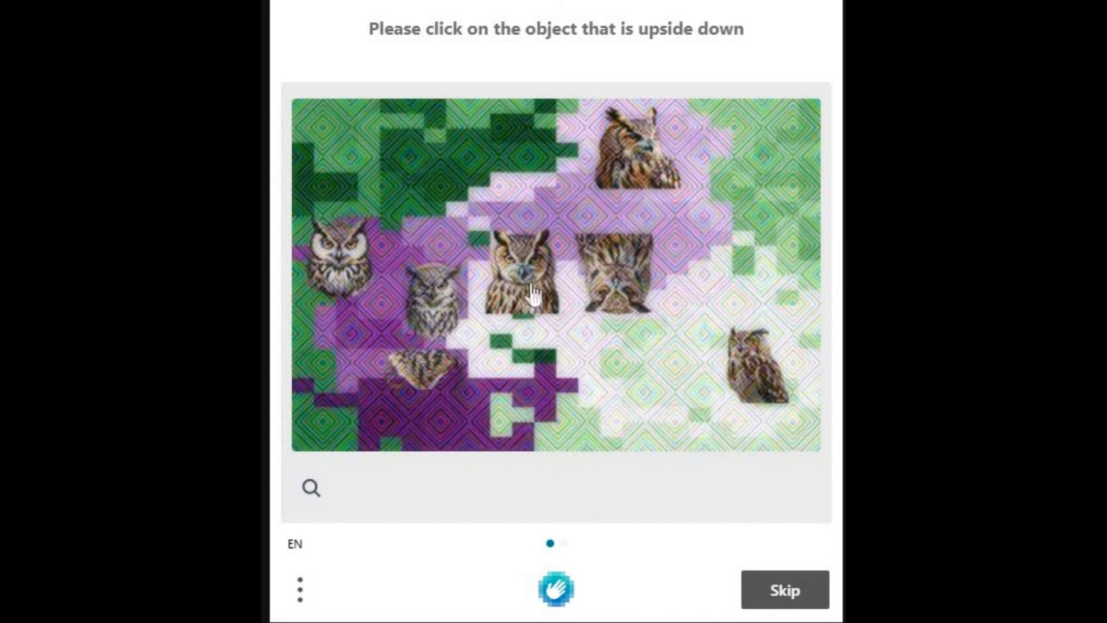
pyautogui.moveTo(512, 283)
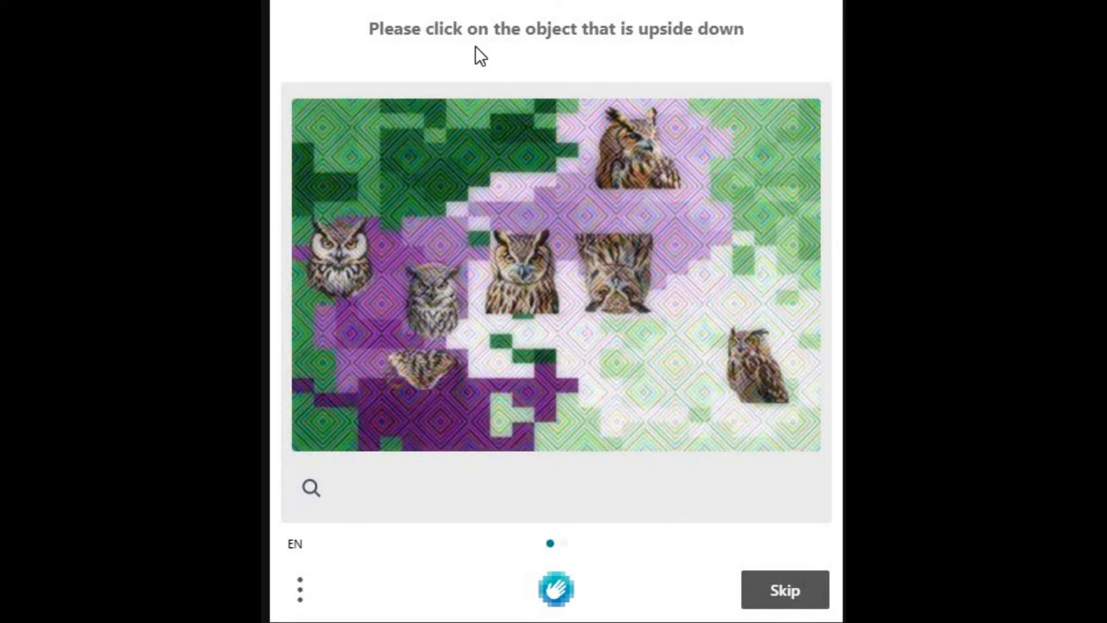
pyautogui.moveTo(685, 53)
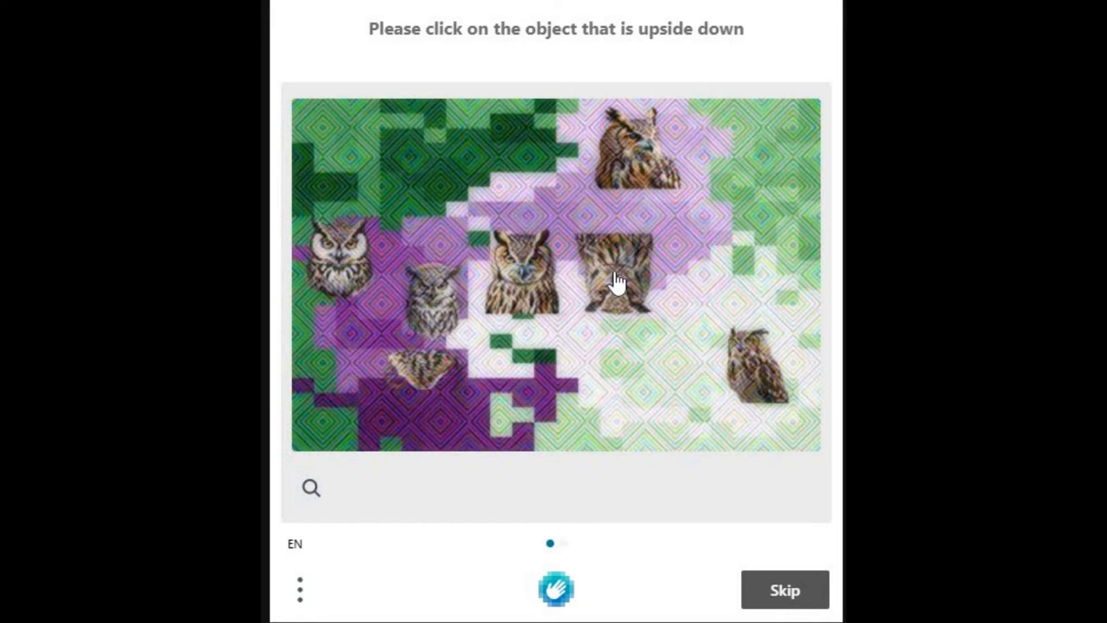
pyautogui.click(614, 270)
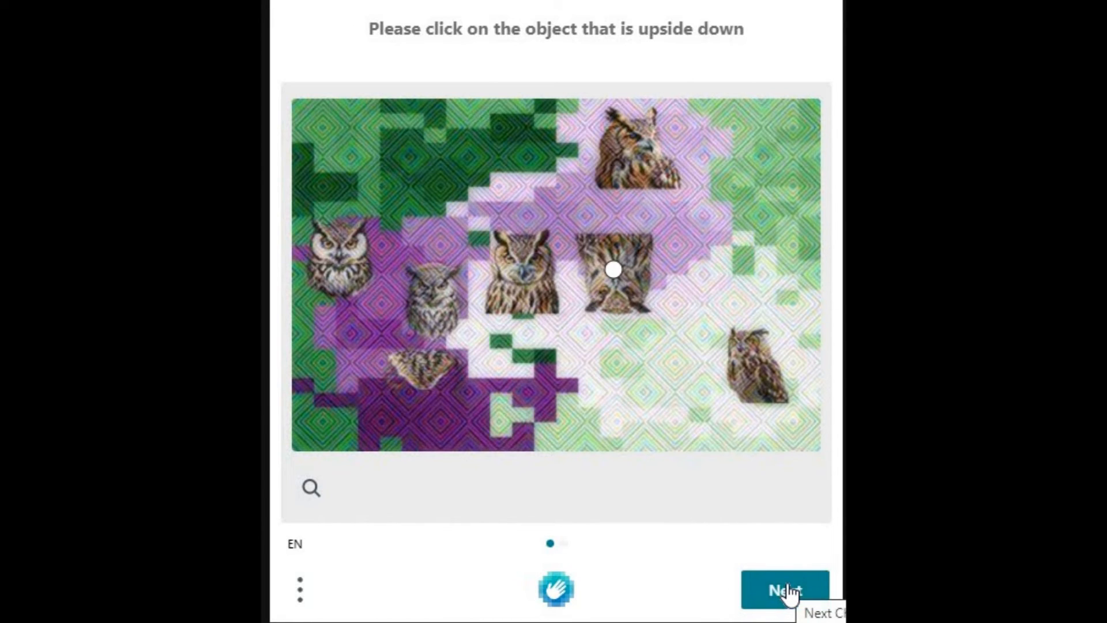
pyautogui.click(785, 589)
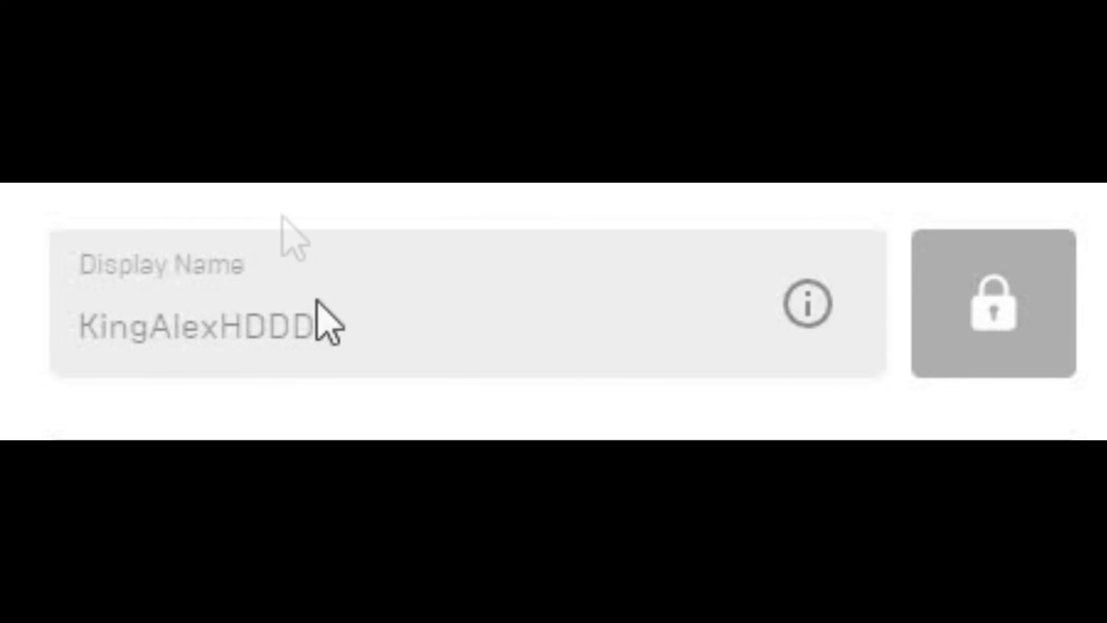
pyautogui.moveTo(953, 300)
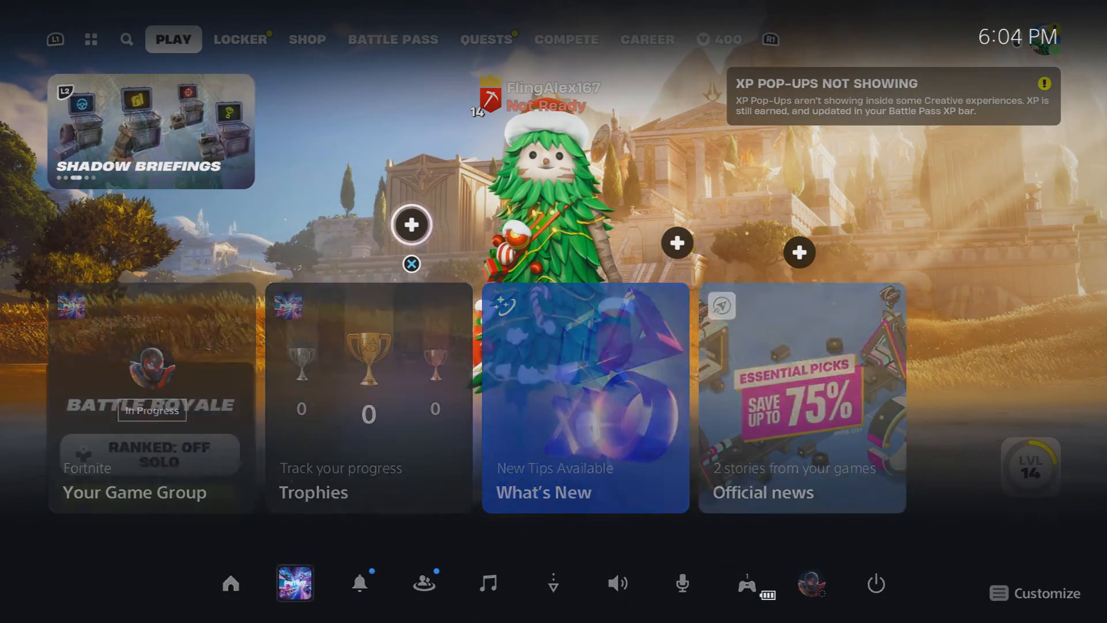
# - Leave the PS5 control center and return to Fortnite, where the profile lists KingAlexHDDD
pyautogui.click(294, 582)
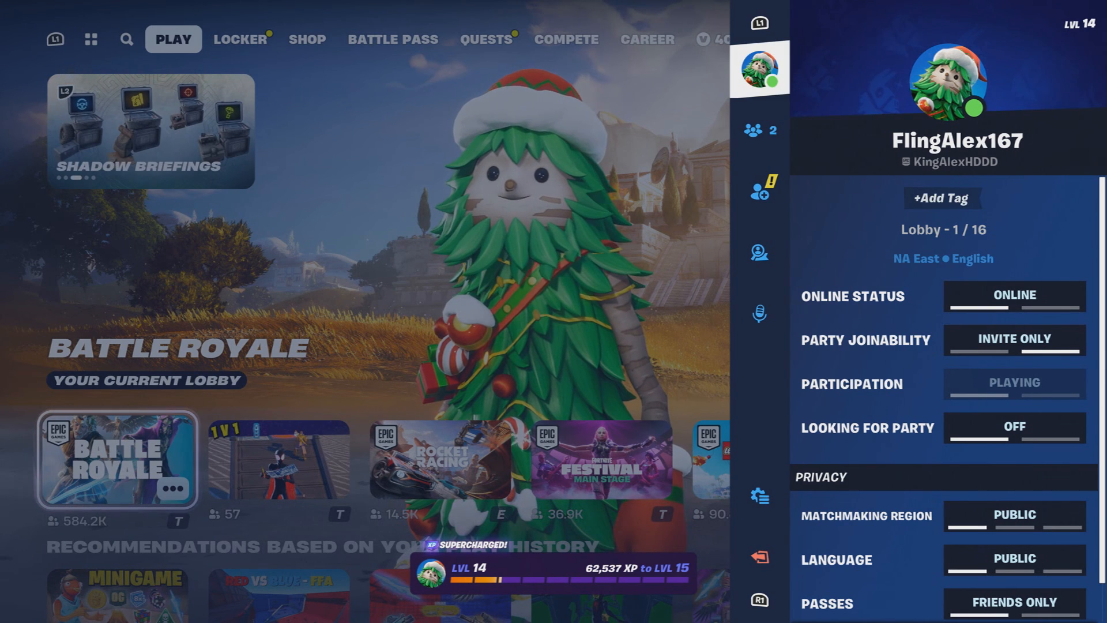
pyautogui.scroll(-3)
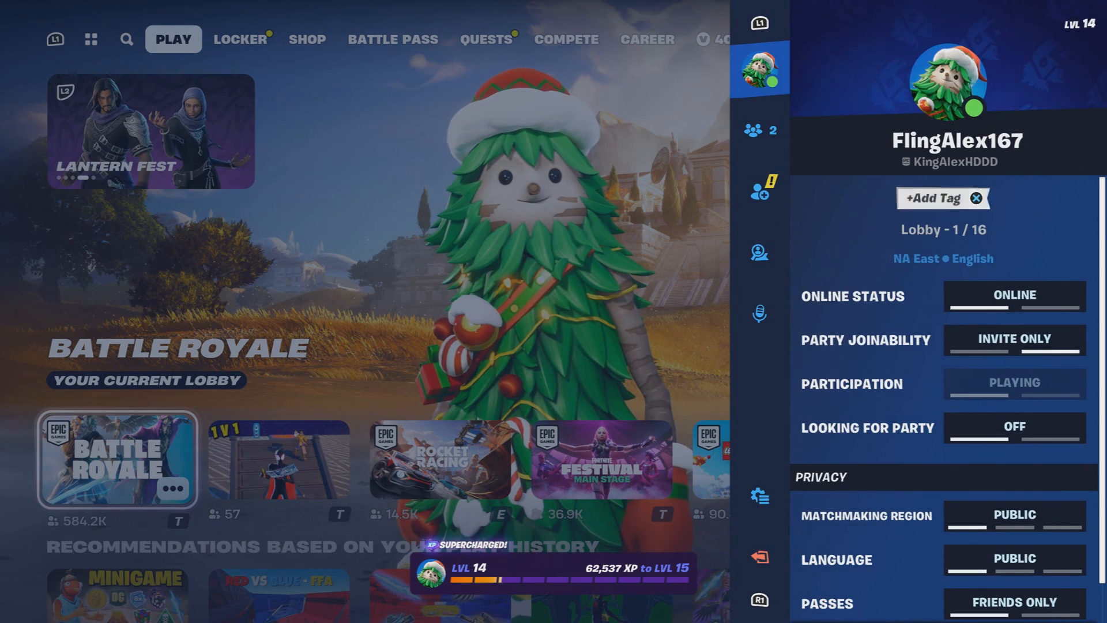
pyautogui.click(760, 251)
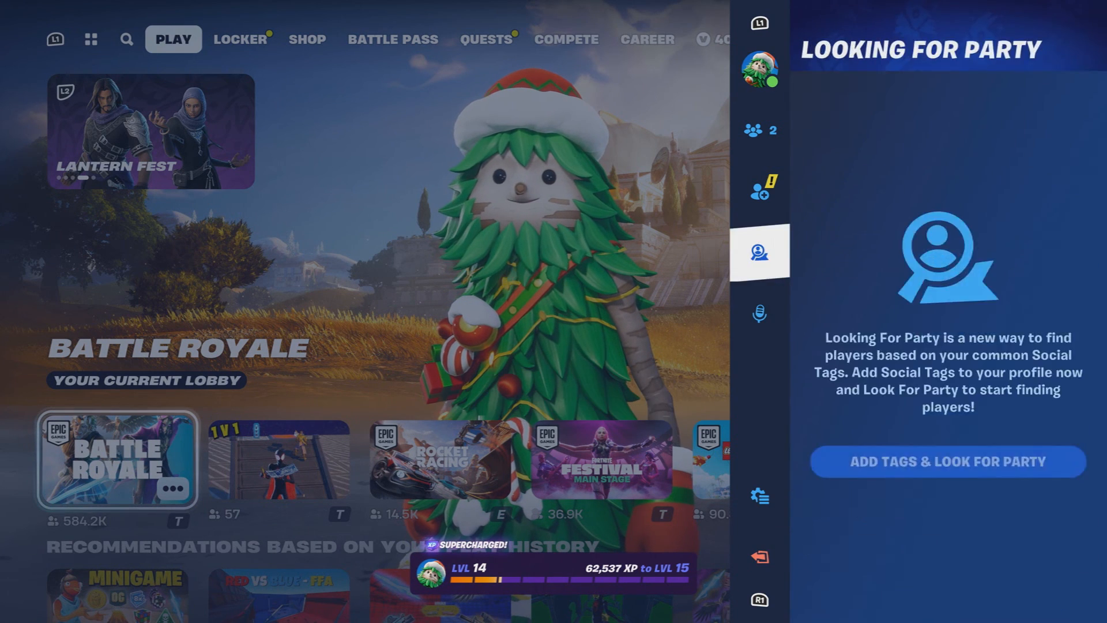
pyautogui.click(760, 69)
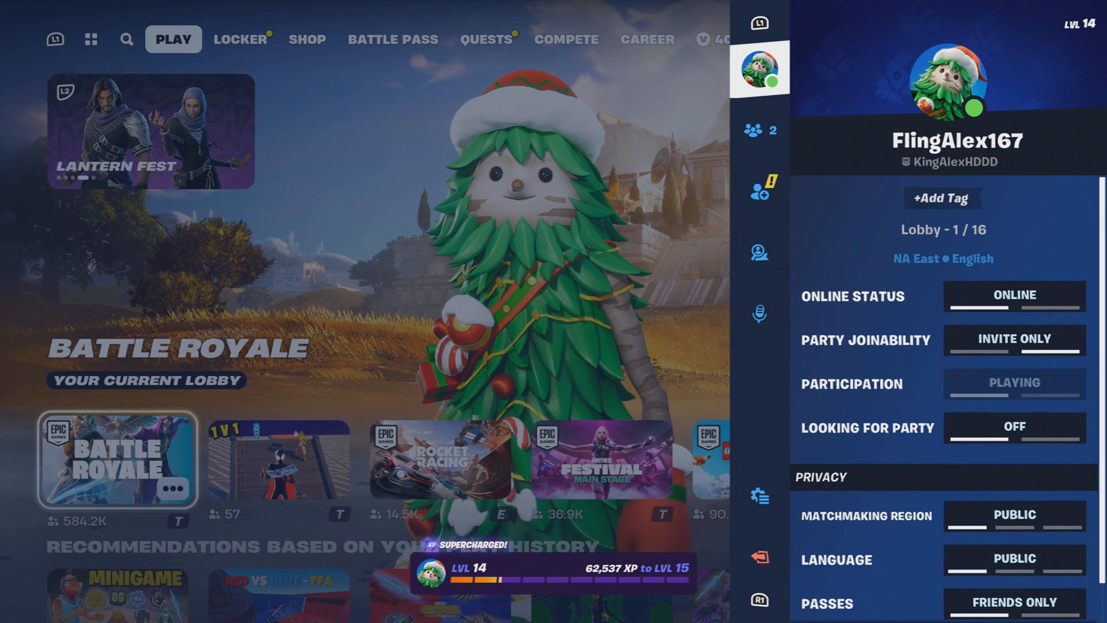